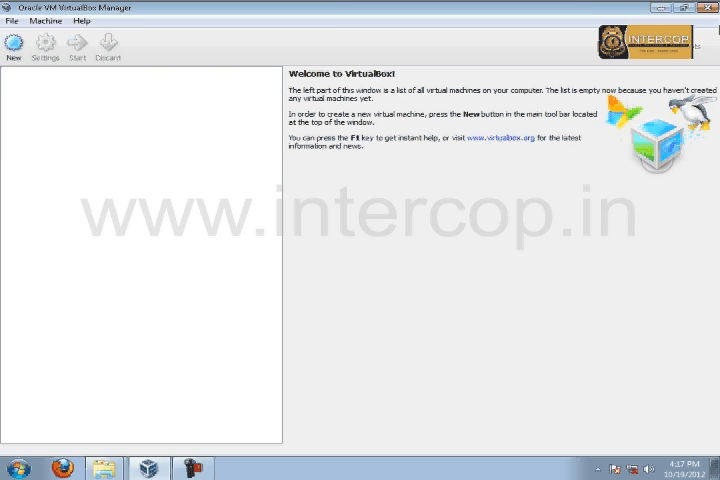
mouse_move(62, 98)
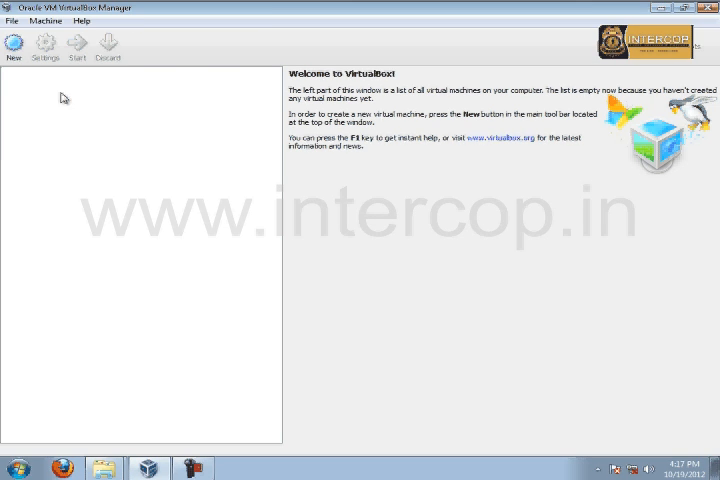
mouse_move(15, 48)
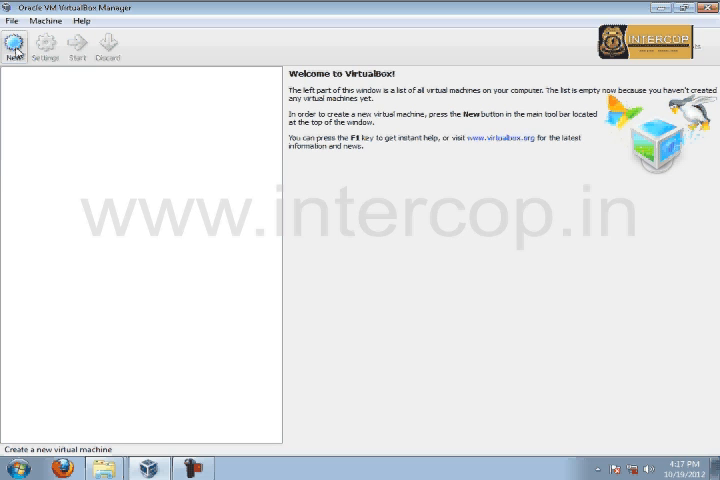
mouse_move(16, 43)
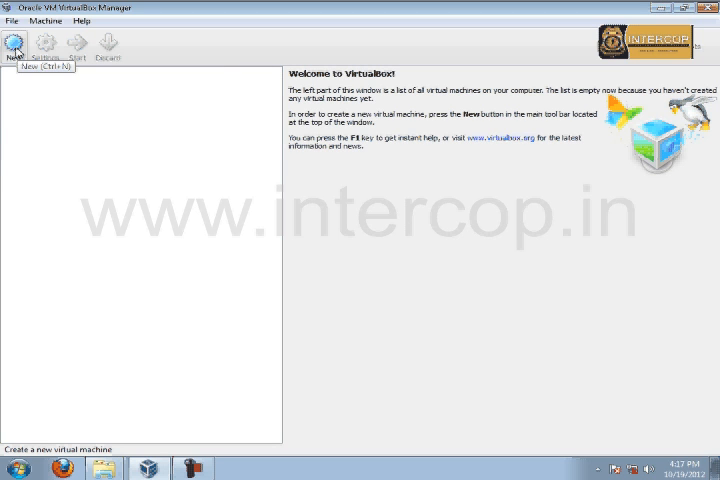
Start the New VM wizard, naming the machine BT5R1 with Linux Ubuntu as OS type
click(14, 42)
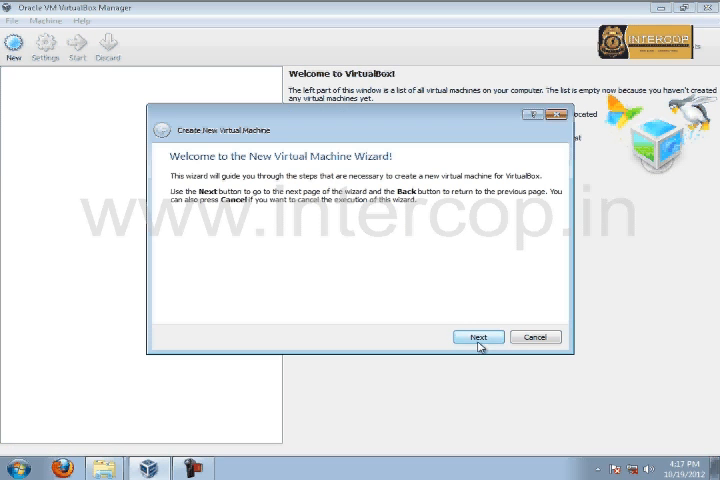
click(478, 336)
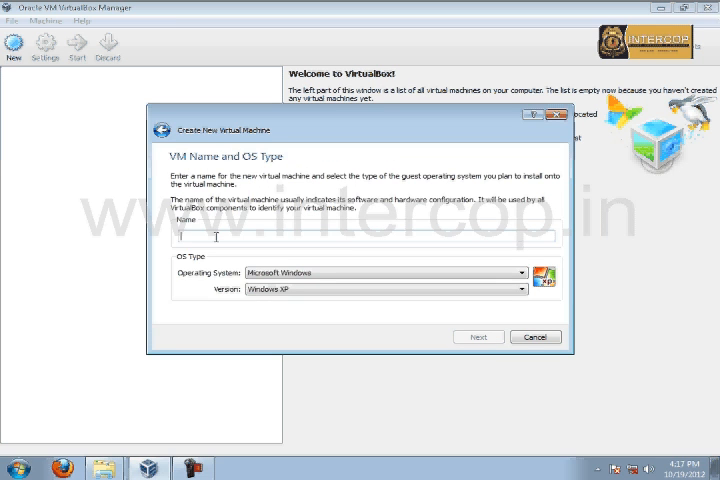
text(a)
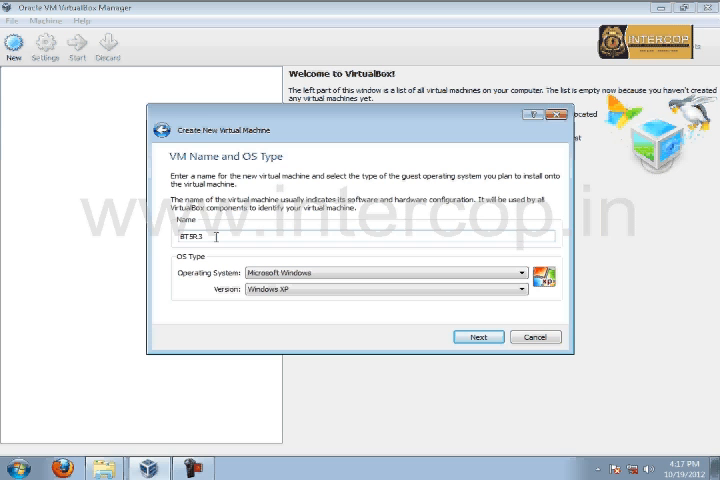
text(1)
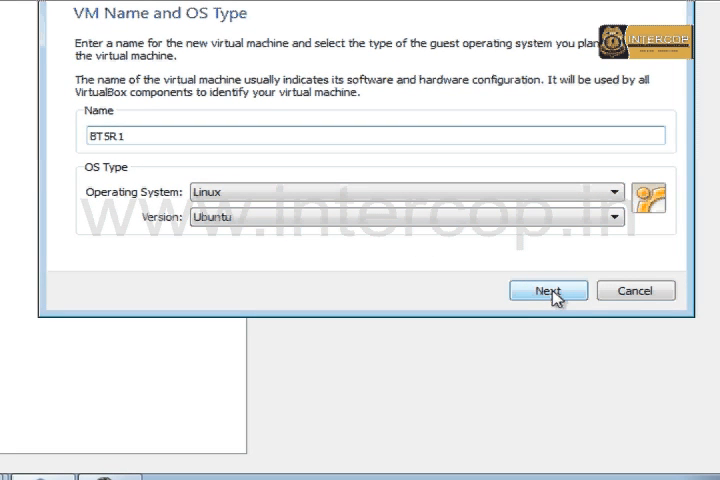
Set BT5R1's base memory to 1024 MB and continue to the virtual hard disk page
click(548, 290)
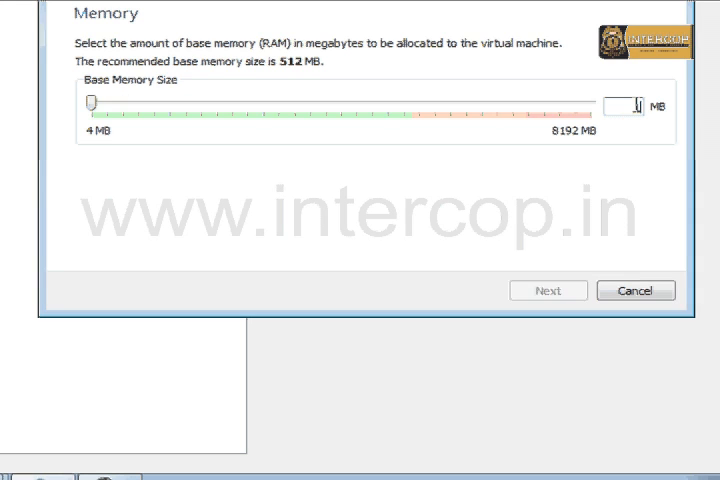
drag(95, 102, 152, 102)
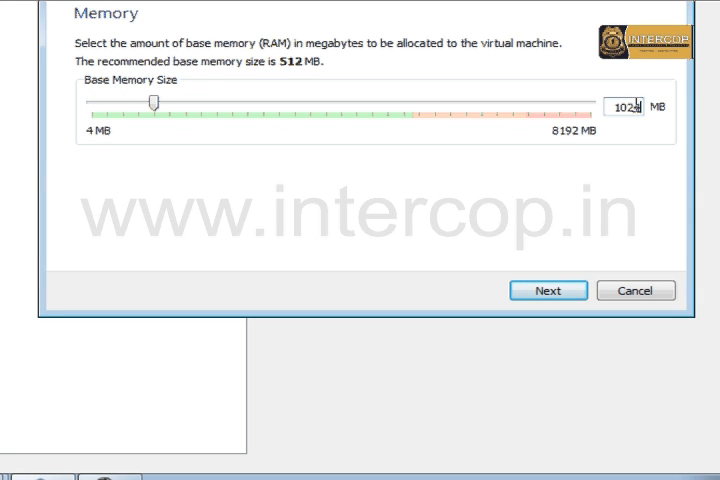
mouse_move(700, 198)
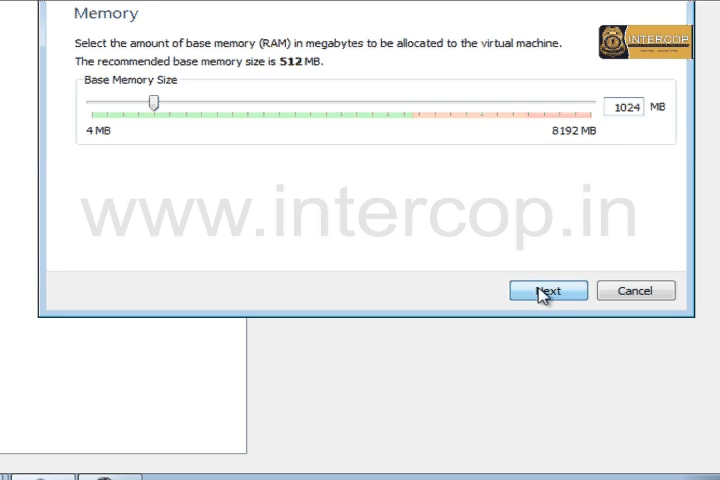
click(547, 290)
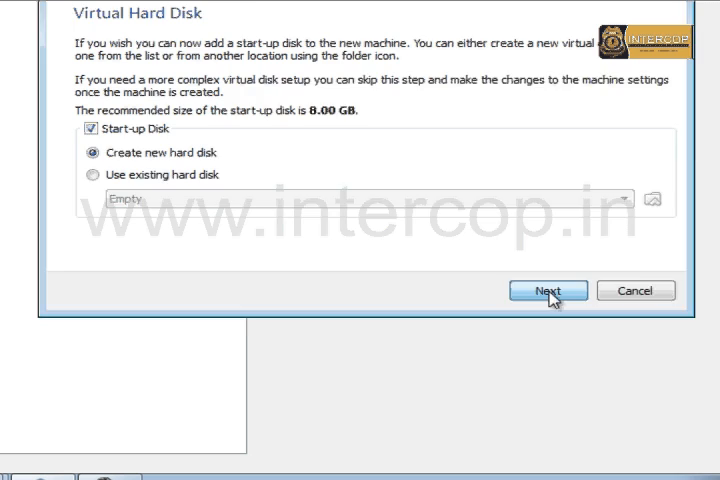
Create BT5R1.vmdk as a dynamically allocated 8.00 GB VMDK start-up disk
click(547, 290)
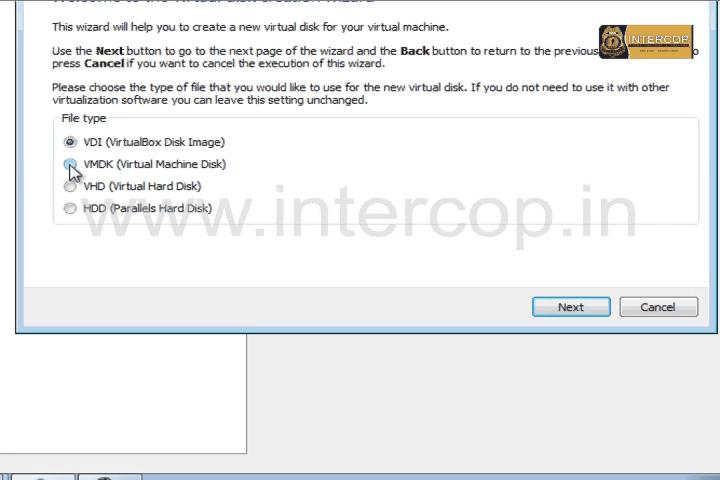
click(72, 164)
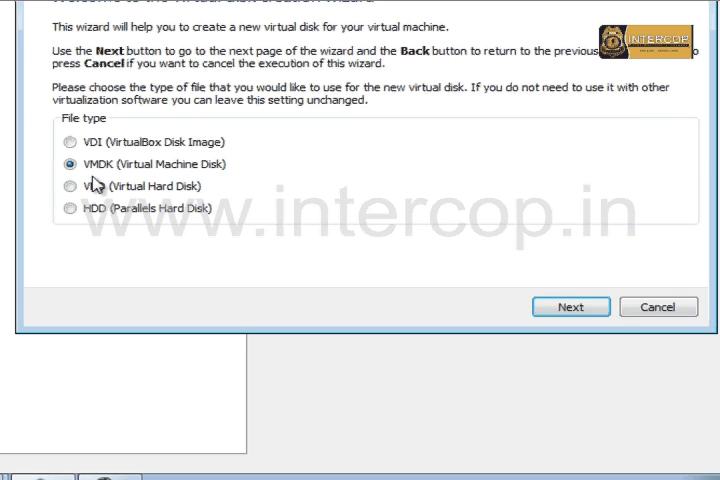
click(571, 307)
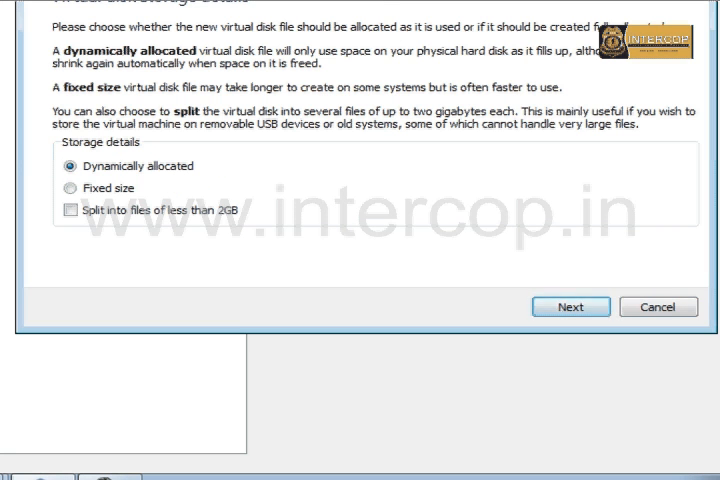
mouse_move(172, 191)
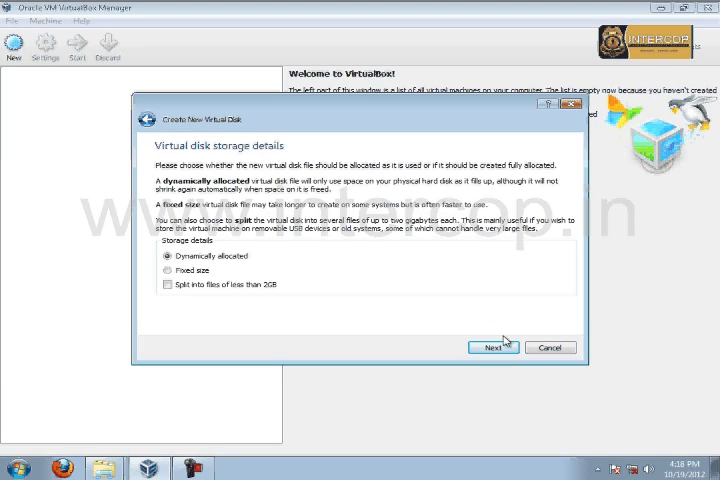
click(493, 347)
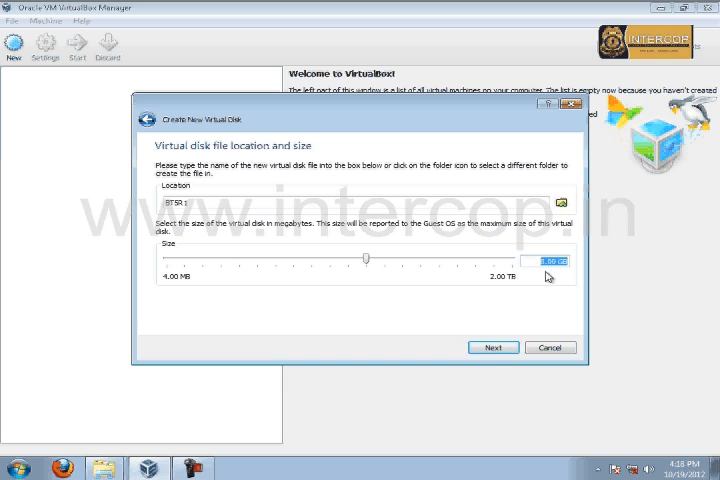
click(493, 347)
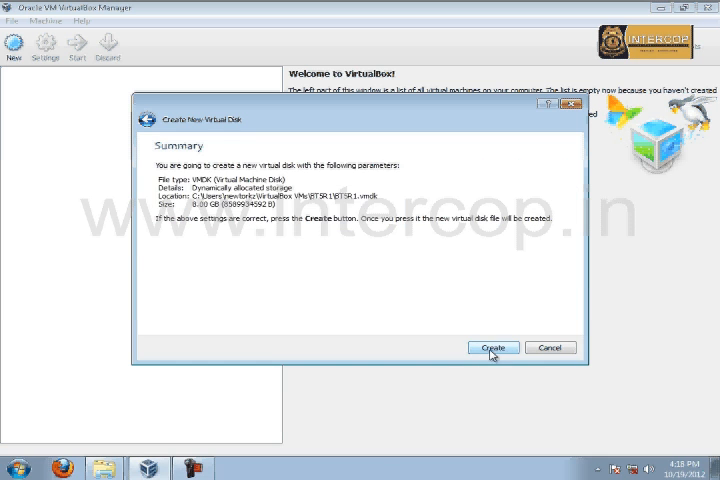
click(493, 347)
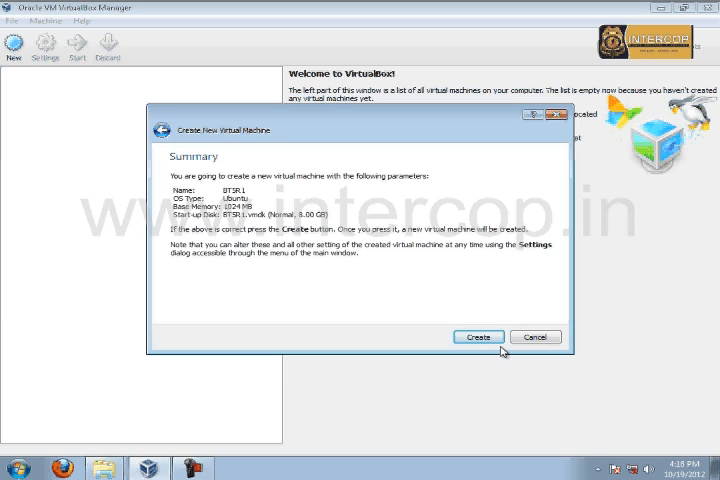
Create the BT5R1 machine and attach Adapter 1 to Bridged Adapter
click(478, 336)
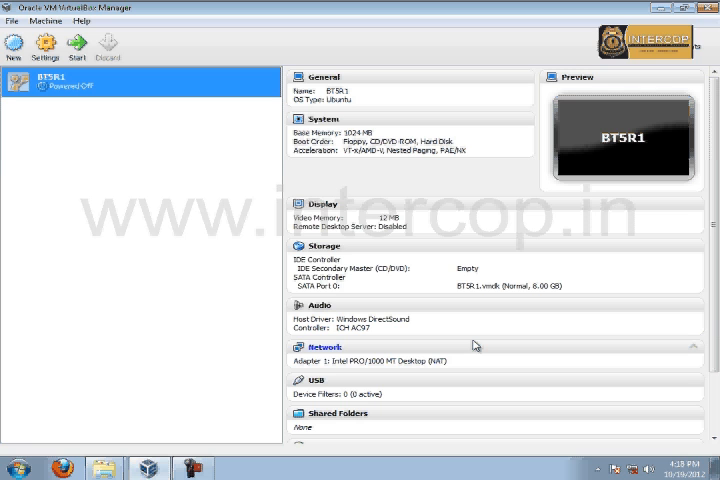
mouse_move(440, 350)
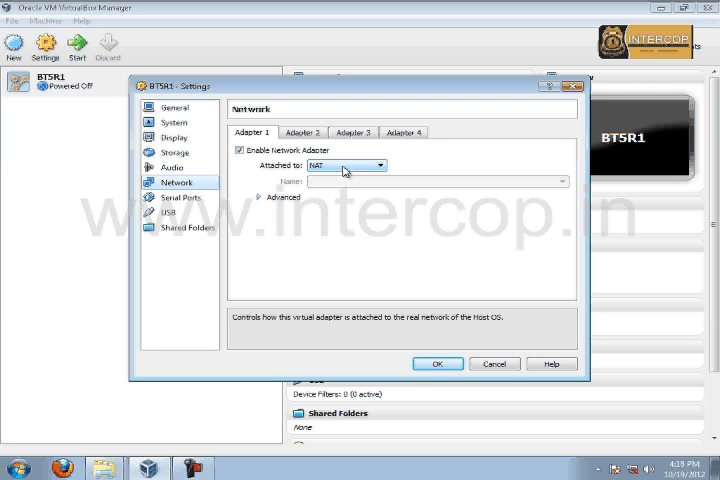
click(378, 165)
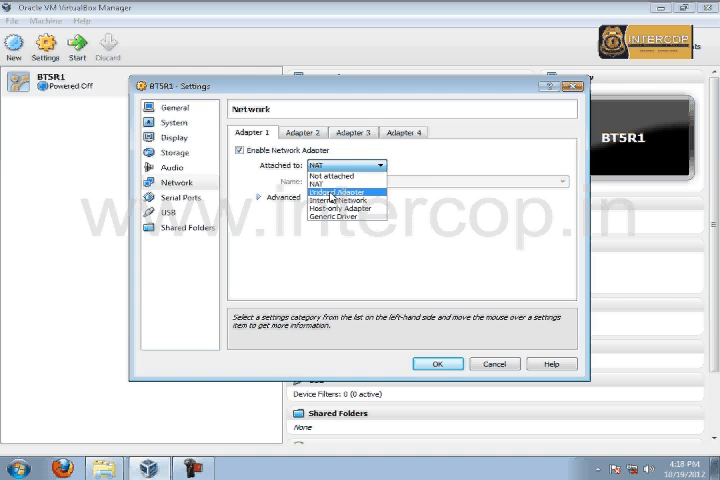
click(343, 191)
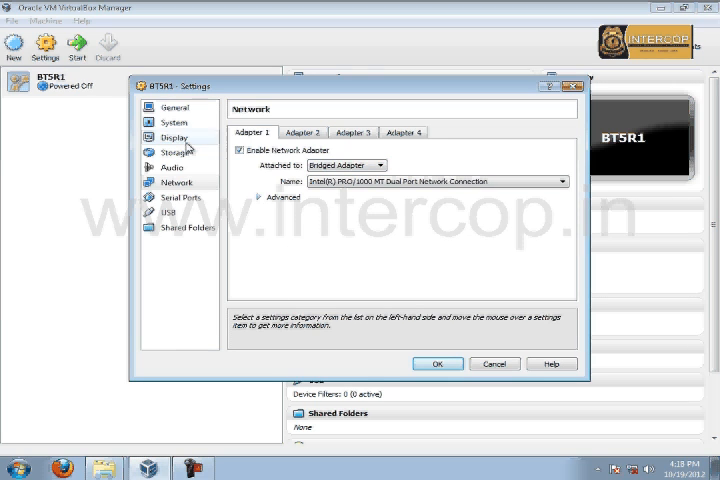
Replace BT5R1's empty CD/DVD drive with the BT5R1-GNOME-32 ISO and save the settings
click(174, 152)
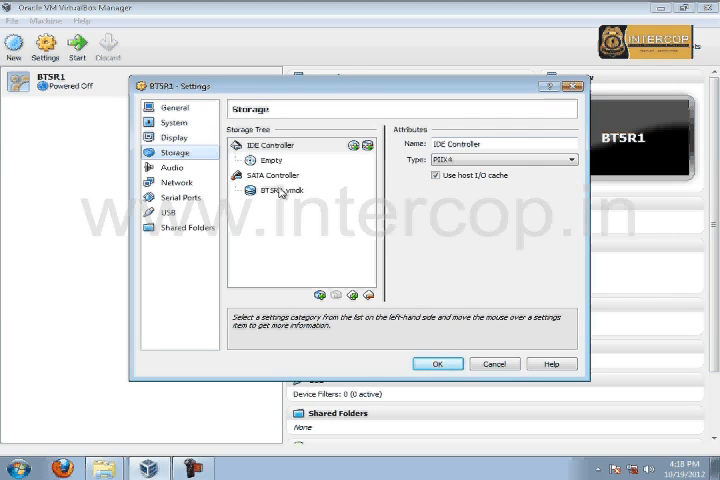
click(272, 160)
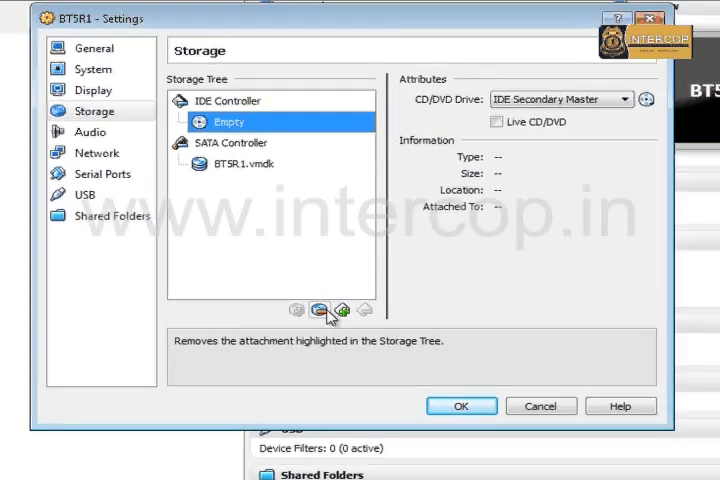
click(322, 309)
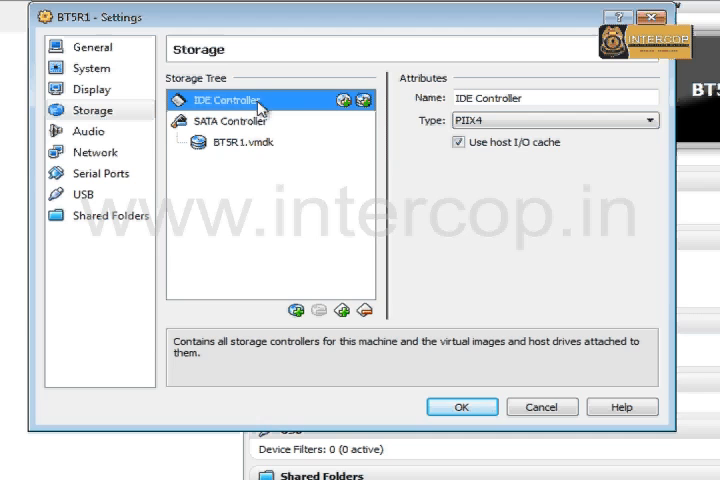
click(331, 95)
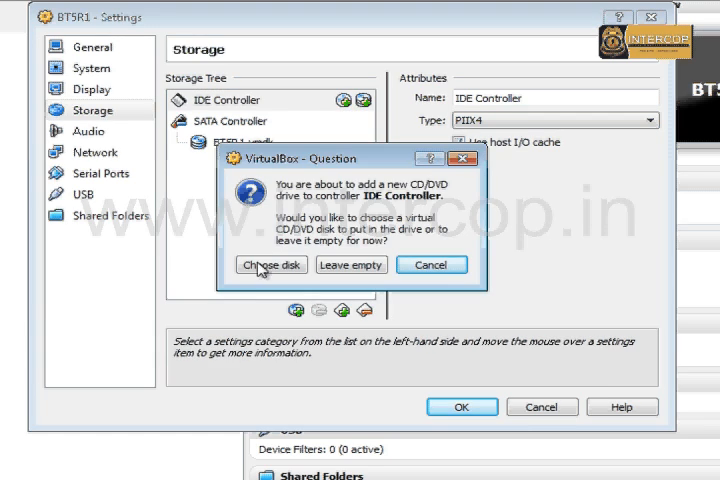
click(270, 264)
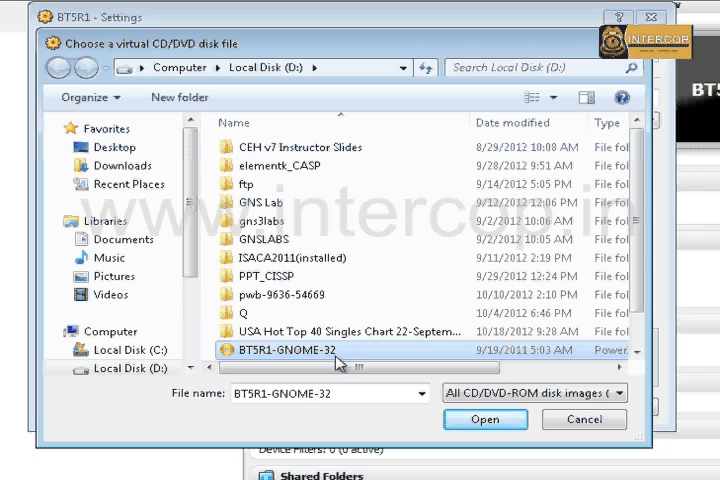
click(485, 419)
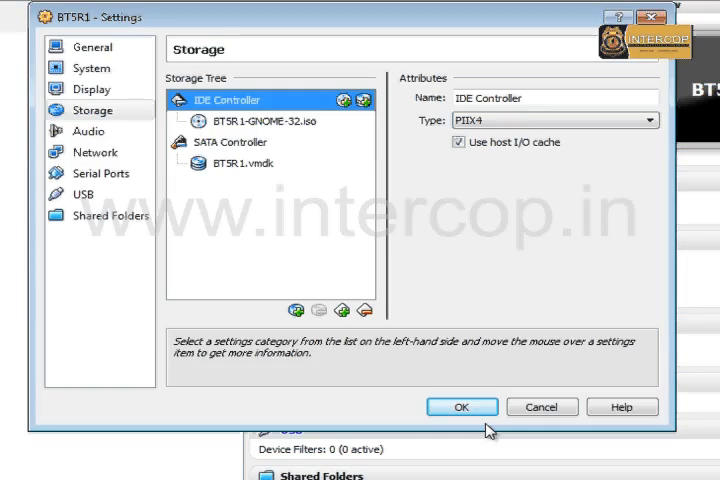
click(461, 407)
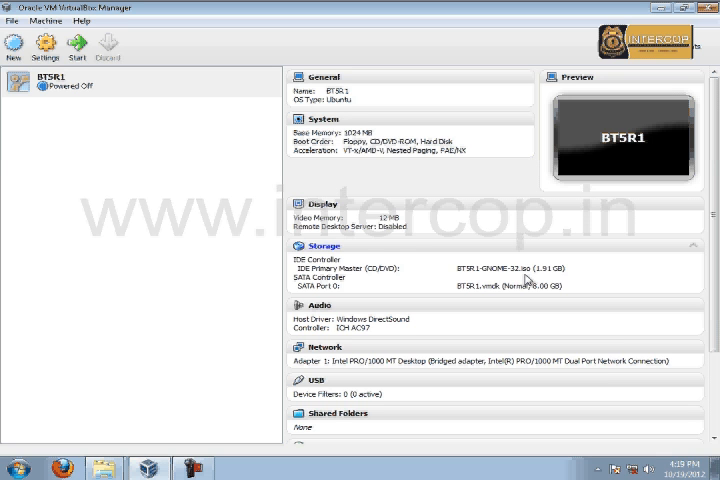
mouse_move(425, 230)
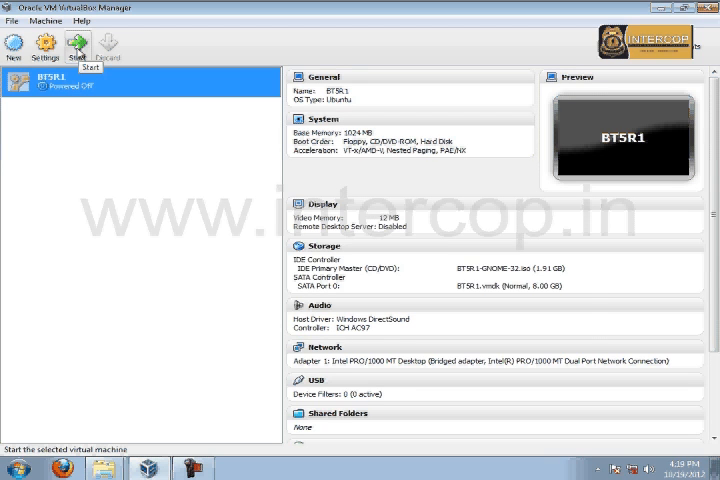
Start BT5R1 and dismiss the keyboard capture notice
click(77, 44)
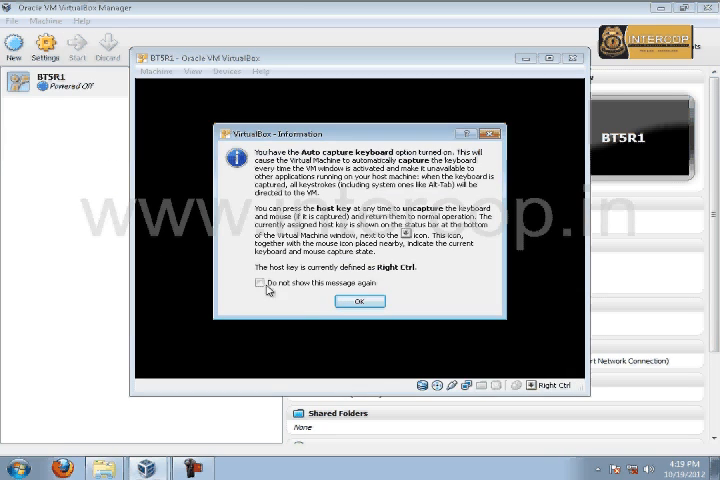
click(359, 301)
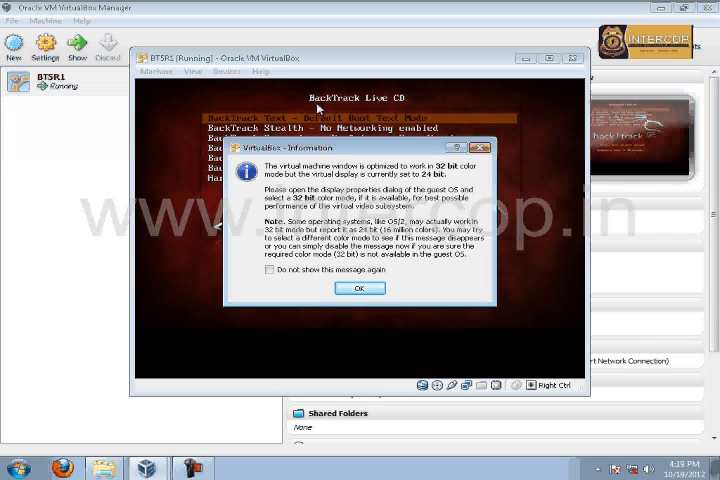
Boot BackTrack's default Text mode entry, dismissing the colour depth and mouse integration notices
click(360, 288)
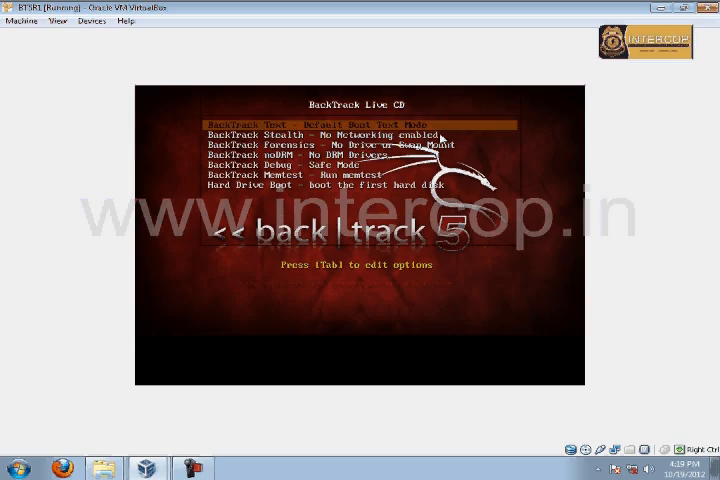
key(Return)
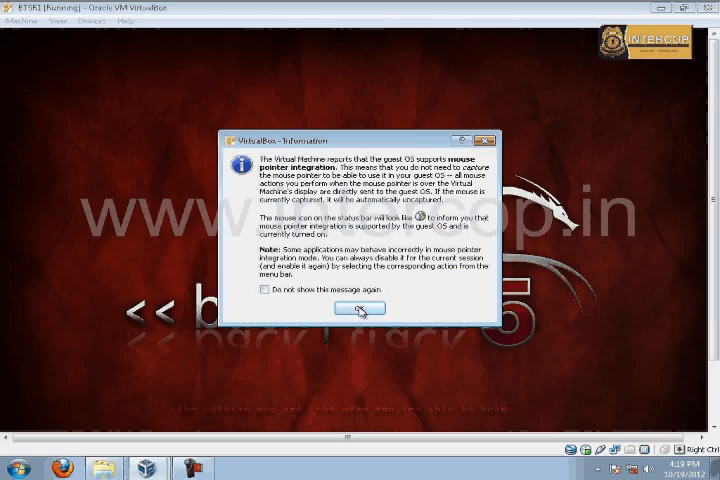
click(42, 21)
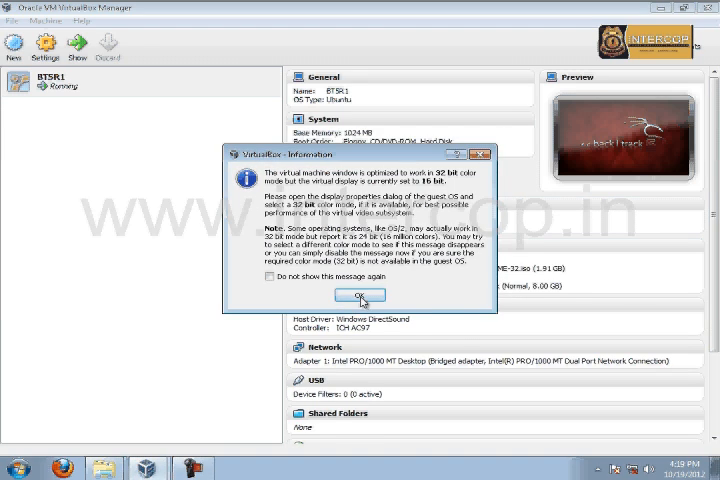
click(359, 295)
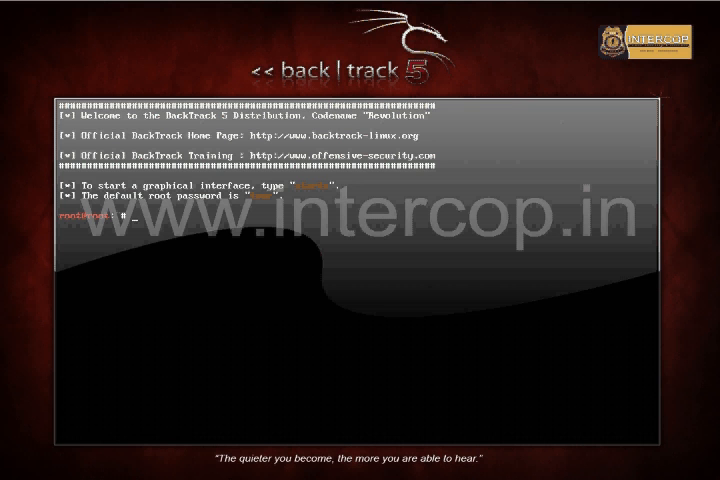
Enter startx at the root prompt to launch BackTrack's graphical desktop
text(start)
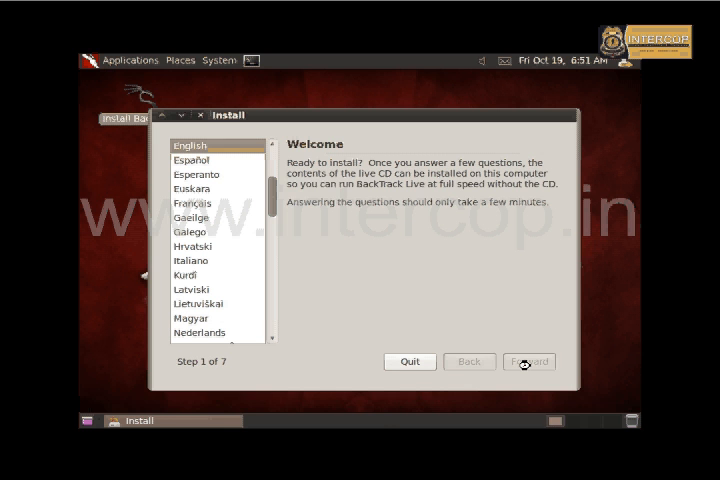
Accept English, India location and the USA keyboard layout in the installer
click(528, 361)
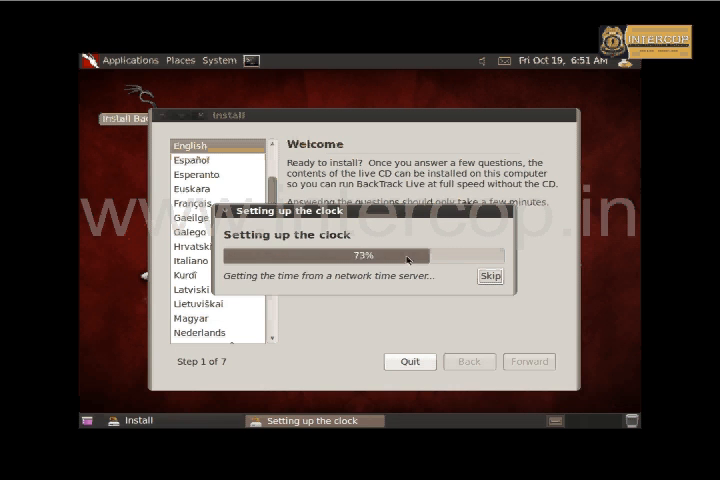
click(491, 276)
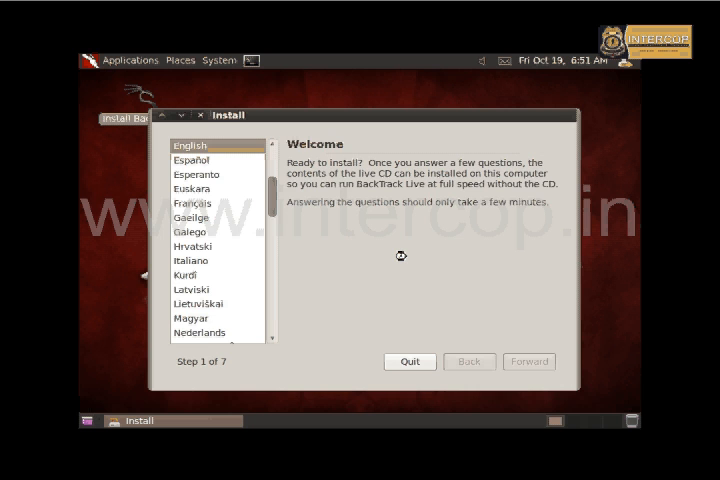
click(529, 361)
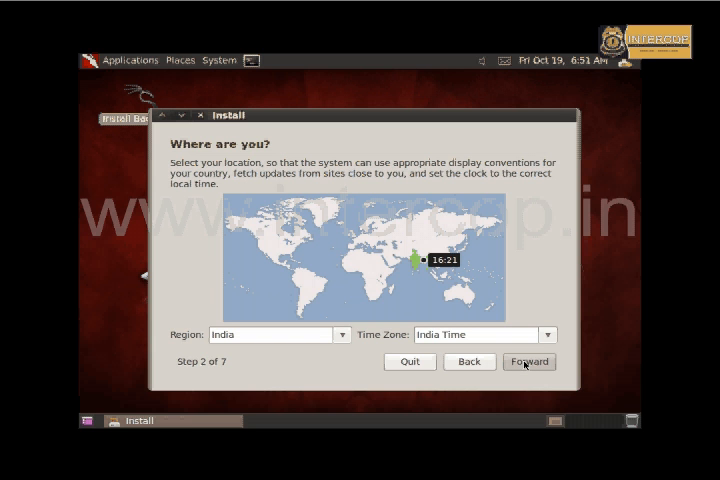
click(528, 362)
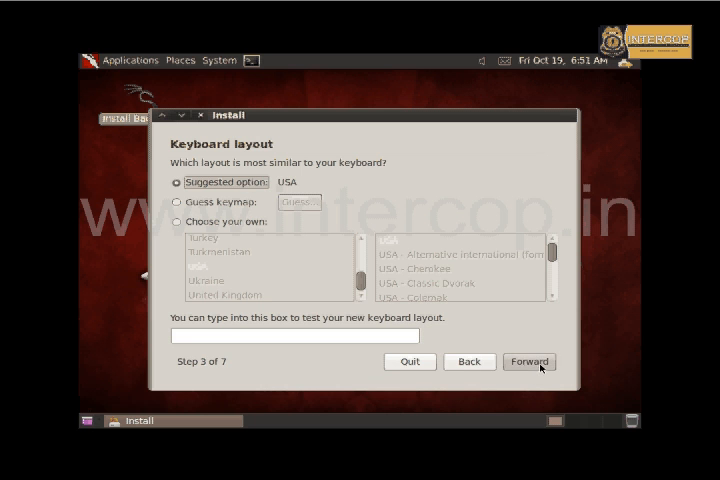
click(529, 361)
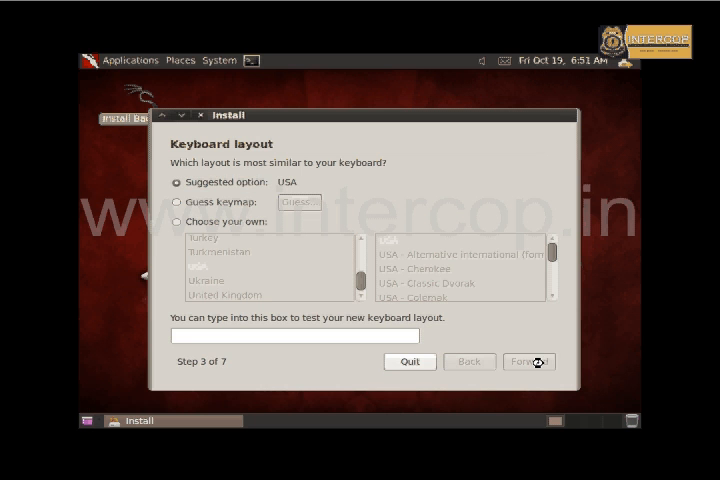
click(530, 361)
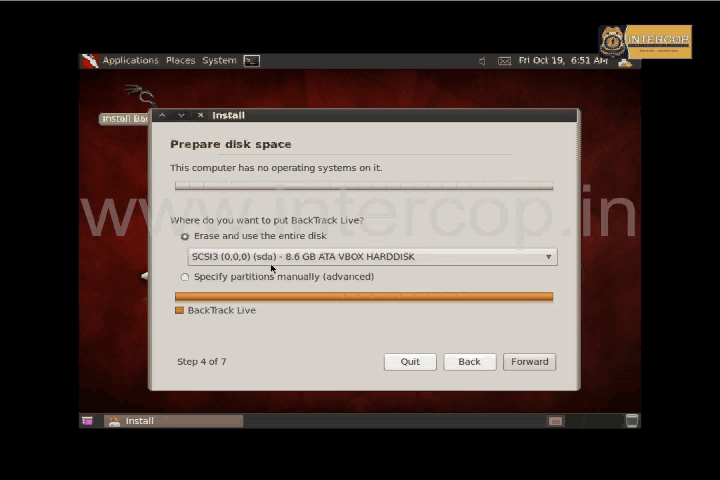
mouse_move(340, 268)
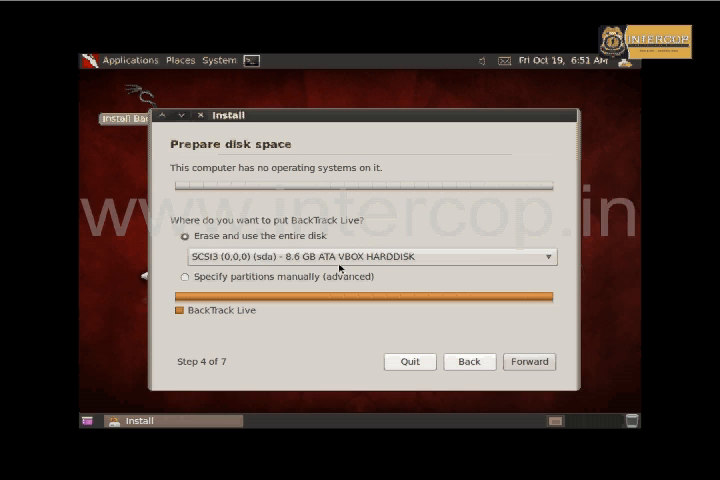
mouse_move(461, 294)
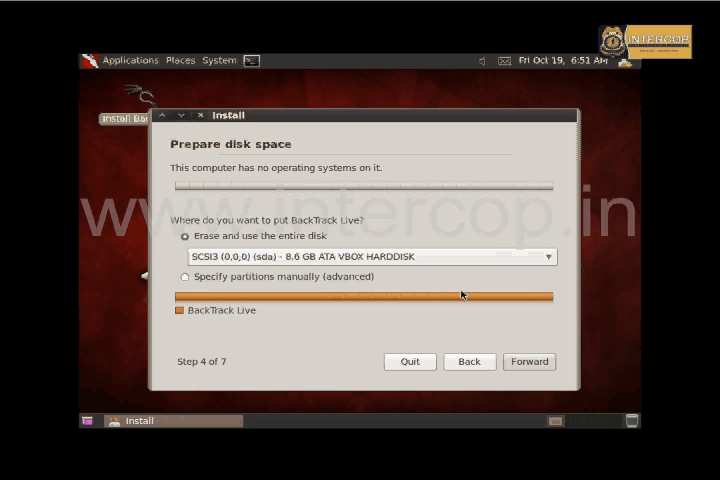
Choose to erase the entire disk, review the summary, and begin installing BackTrack
click(529, 361)
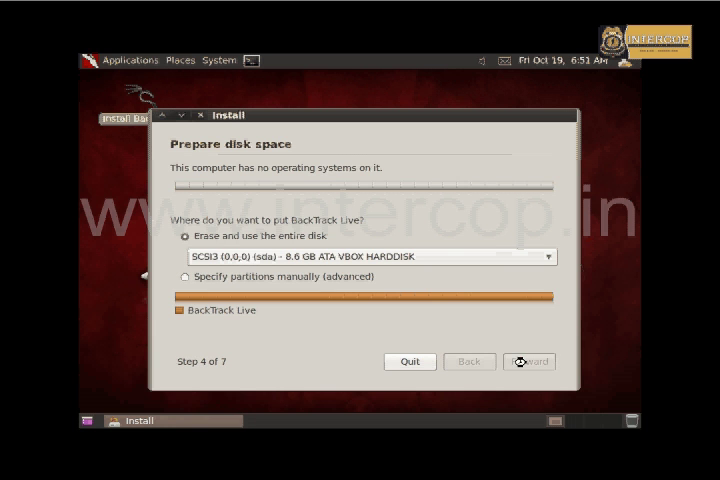
click(530, 361)
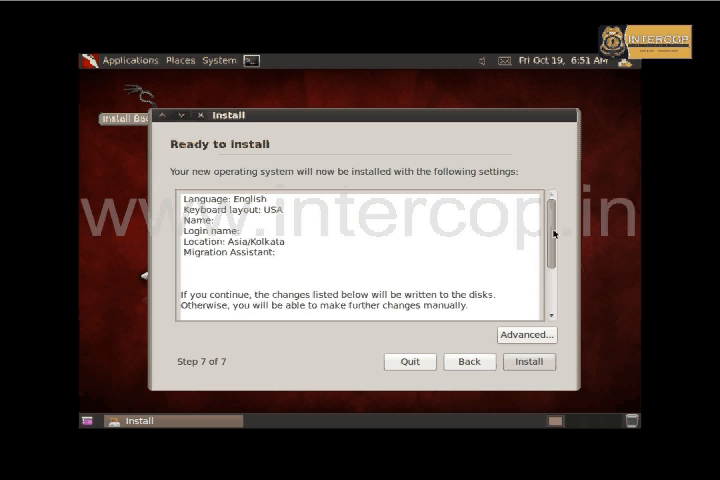
scroll(down, 3)
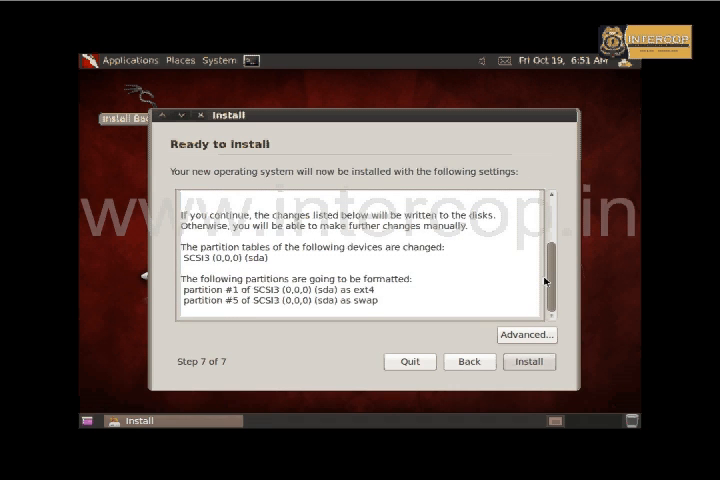
scroll(up, 3)
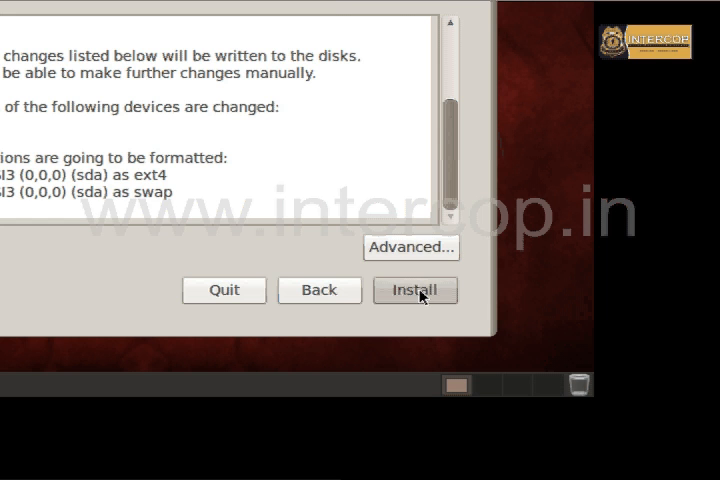
click(415, 290)
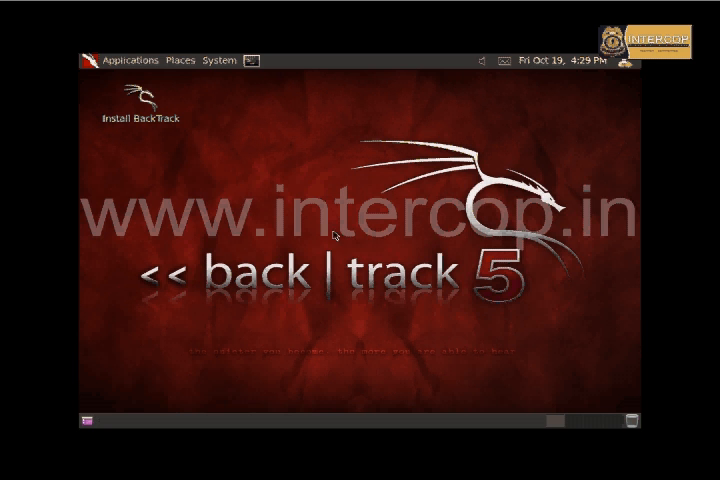
Shut down BackTrack from the System menu and dismiss the colour depth notice
click(129, 60)
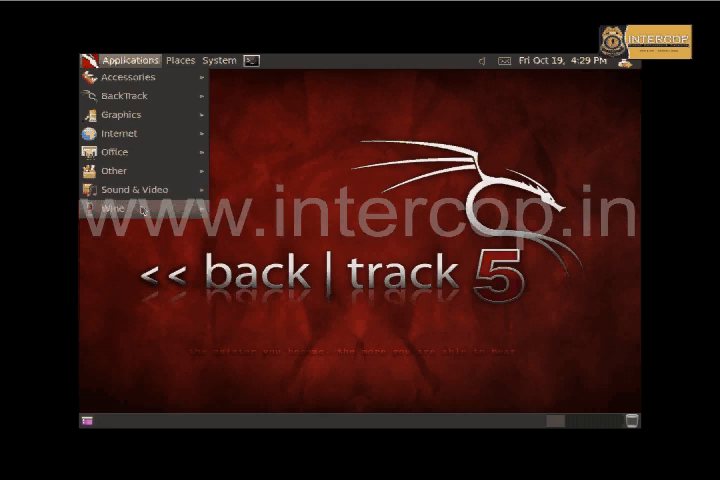
click(218, 60)
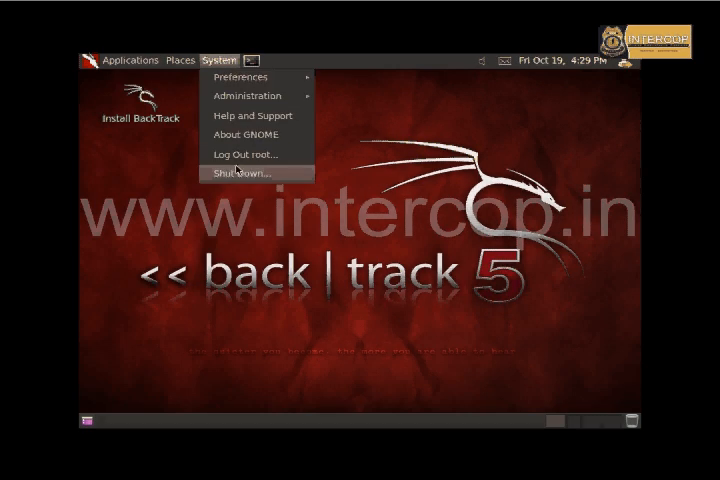
click(244, 173)
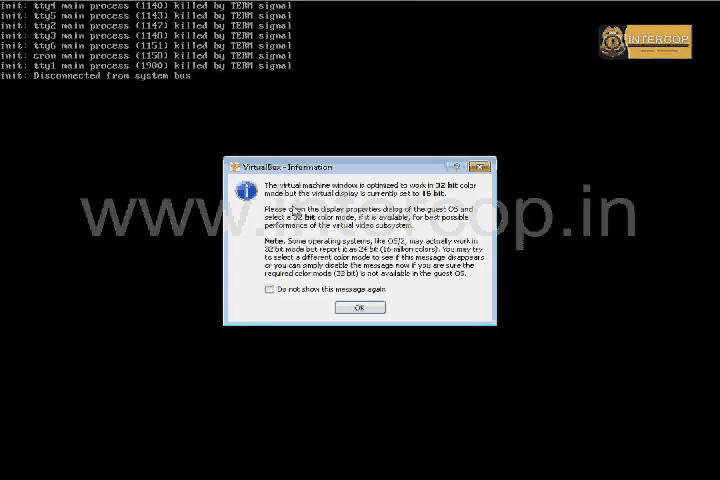
click(359, 308)
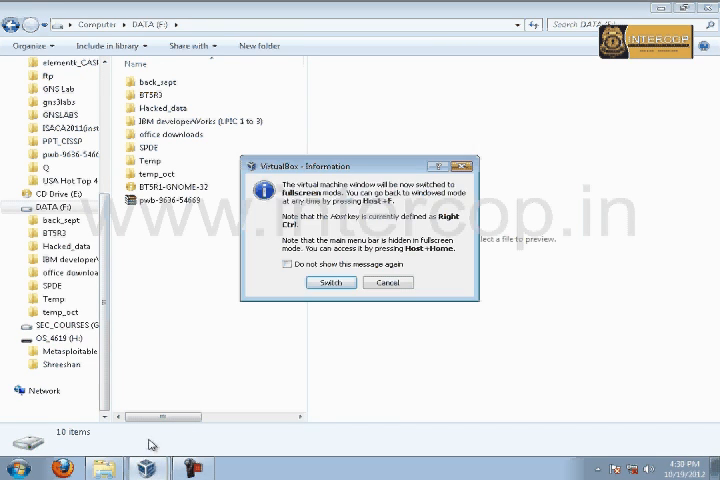
Run BT5R1 fullscreen, dismiss capture, colour depth and mouse notices, and reach the login prompt
click(330, 282)
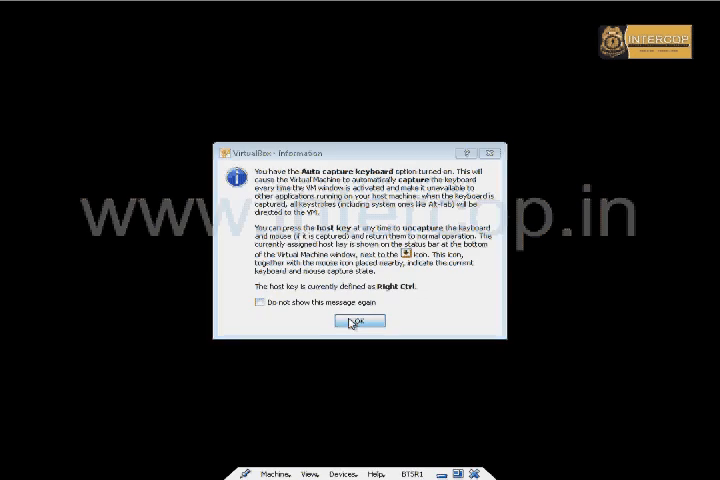
click(359, 322)
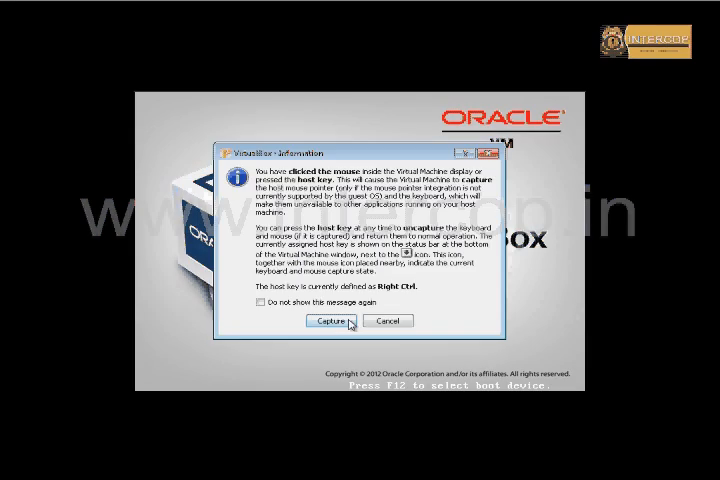
click(333, 321)
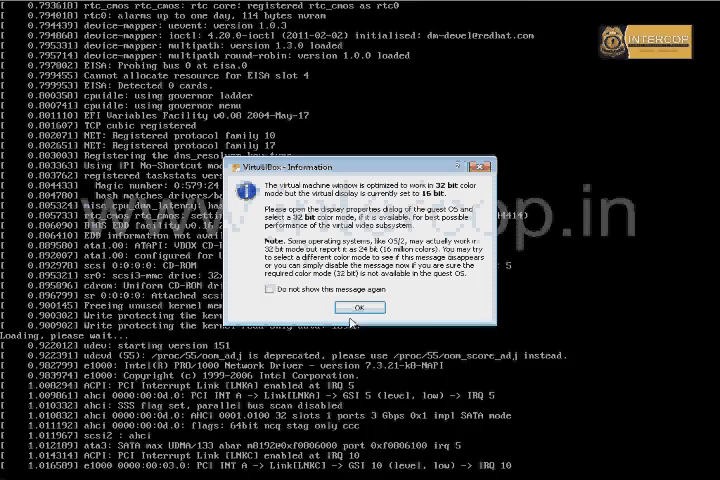
click(359, 307)
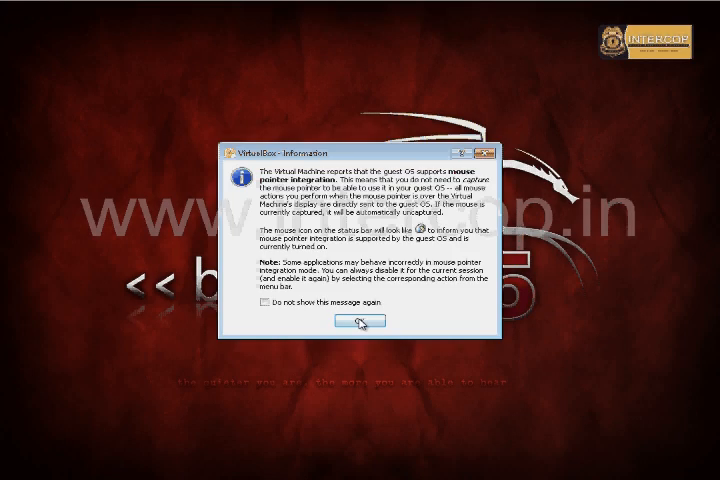
click(361, 322)
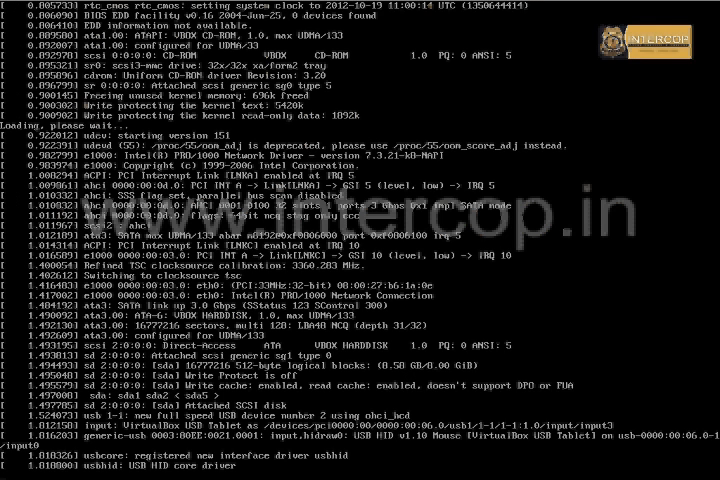
scroll(down, 3)
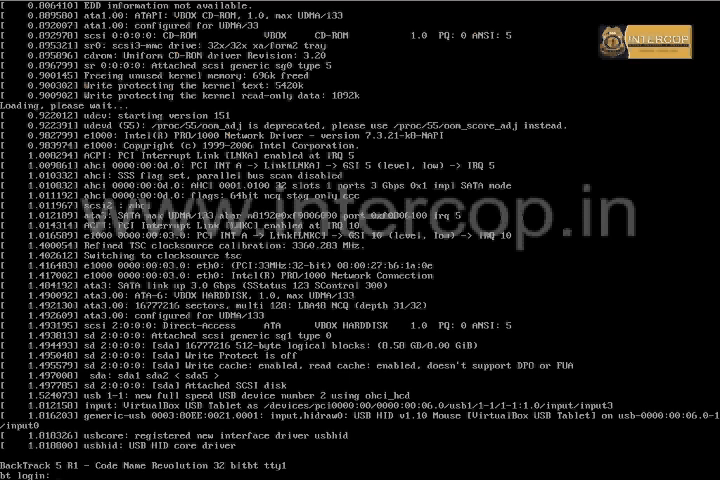
text(r)
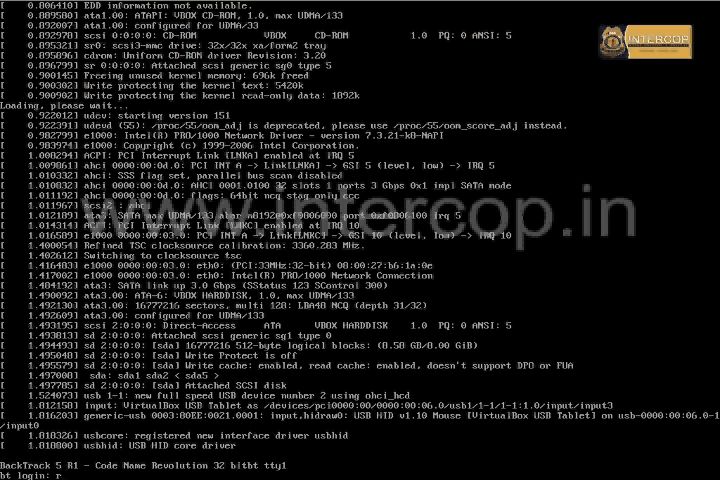
text(oot)
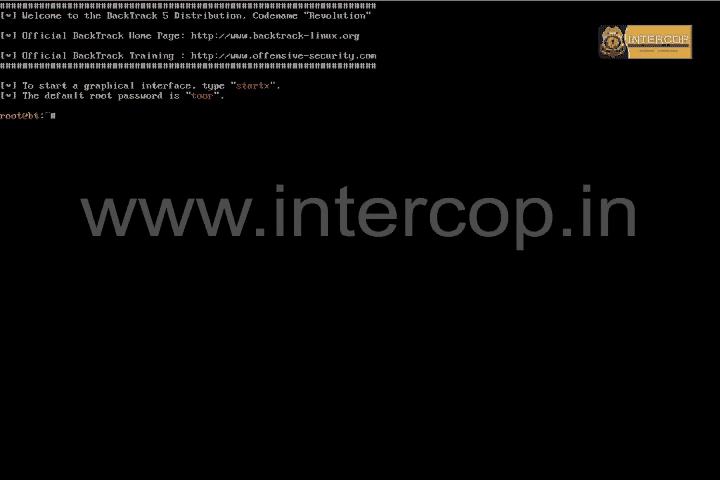
text(star)
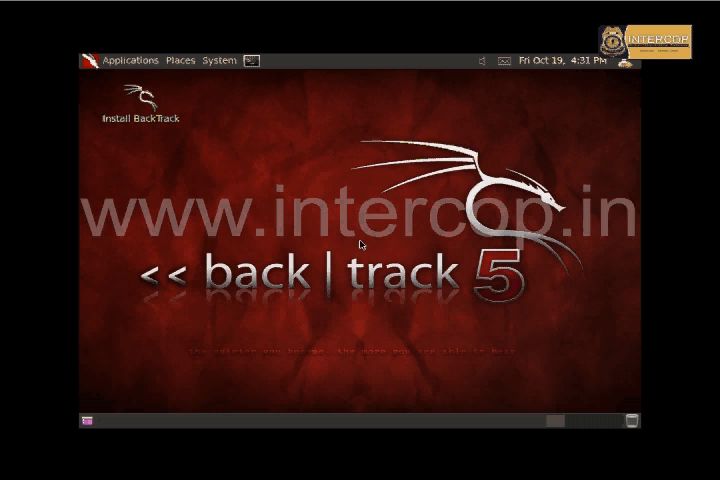
mouse_move(248, 310)
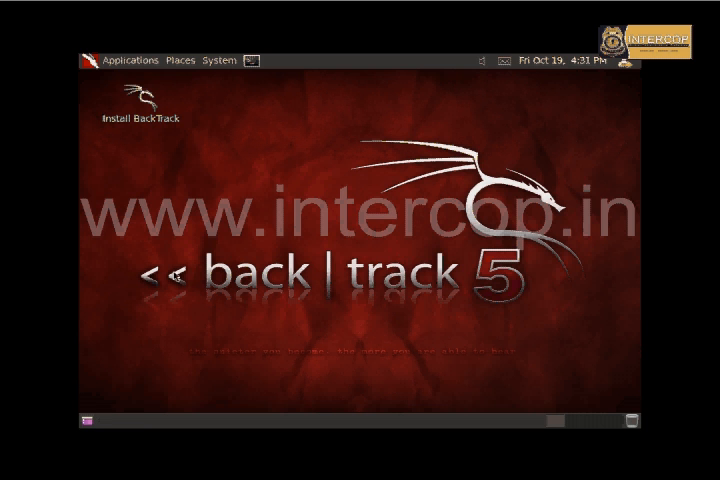
Open the BackTrack desktop's Applications menu to view the tool categories
click(128, 60)
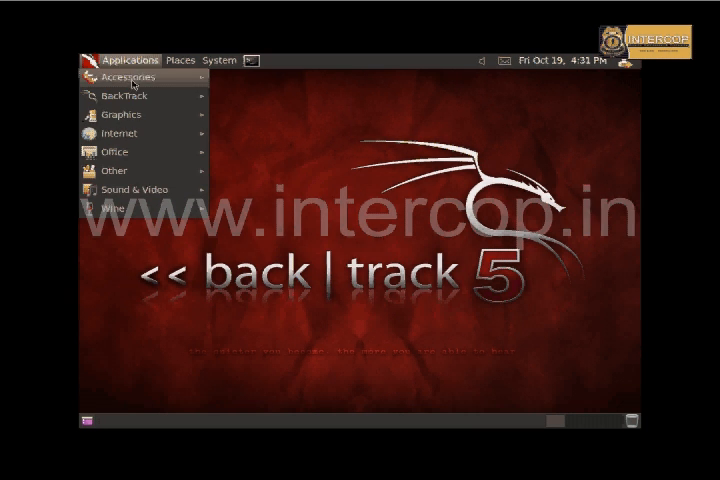
mouse_move(124, 95)
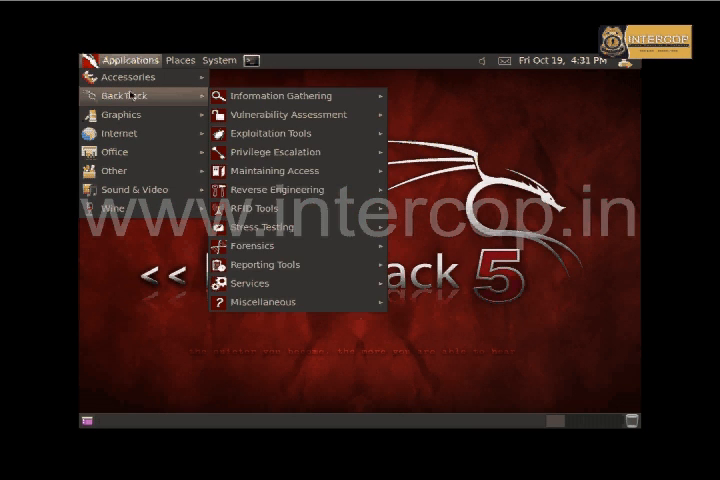
mouse_move(120, 104)
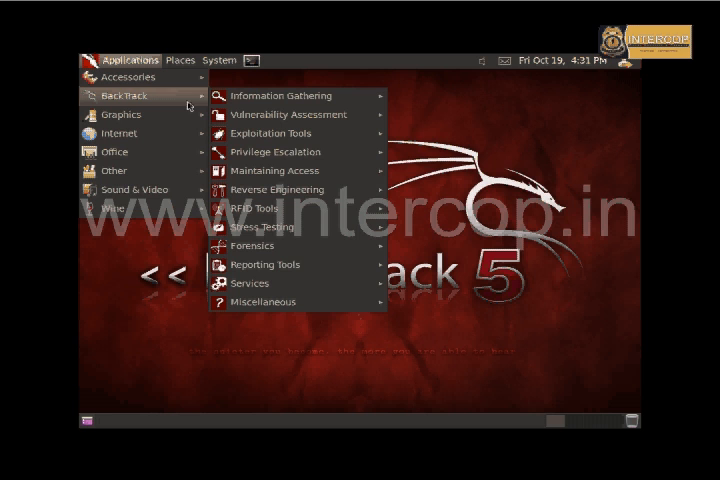
mouse_move(281, 95)
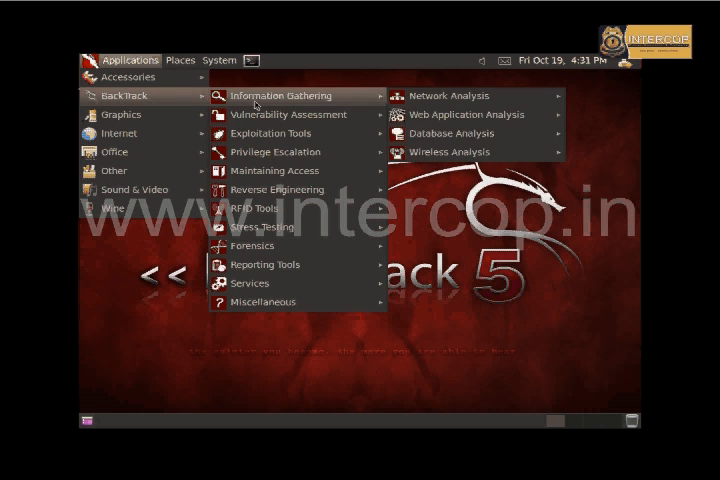
mouse_move(270, 170)
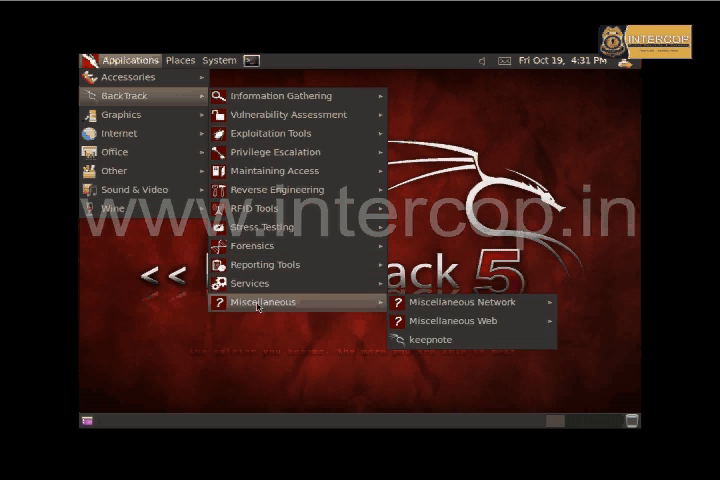
mouse_move(280, 95)
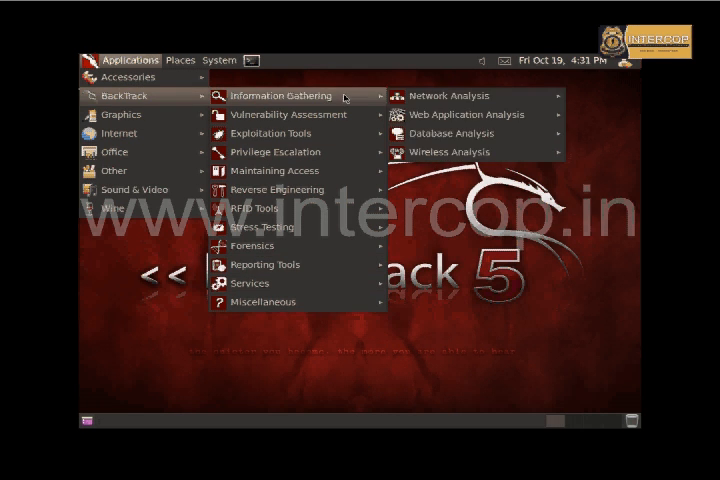
mouse_move(290, 114)
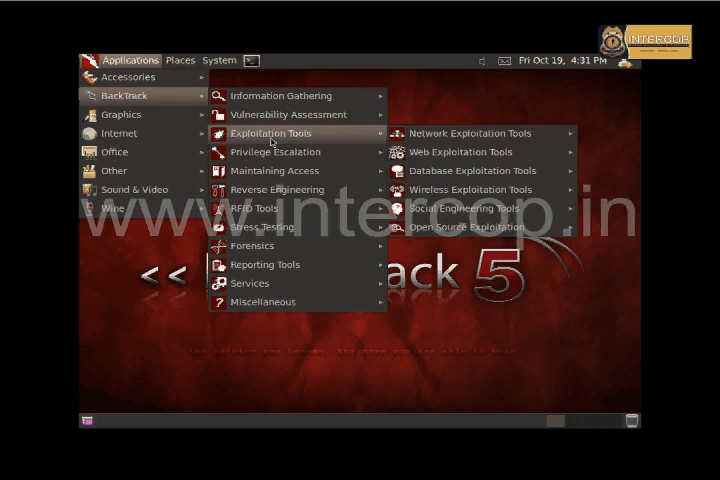
mouse_move(275, 151)
text(ls)
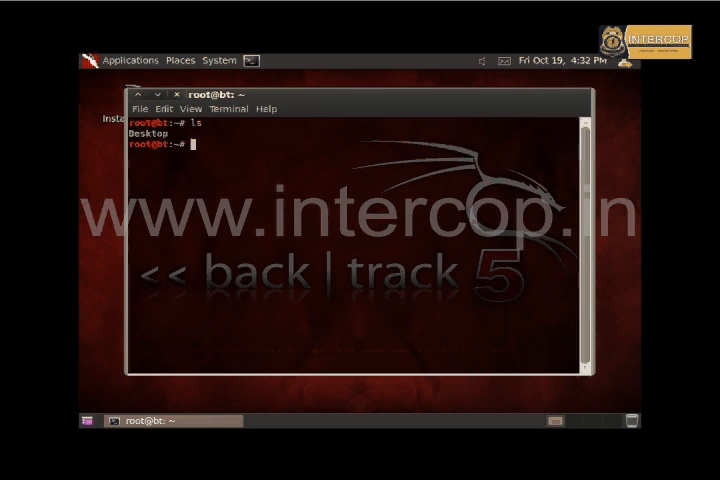
Change the terminal to the filesystem root with cd / and list its directories
text(cd)
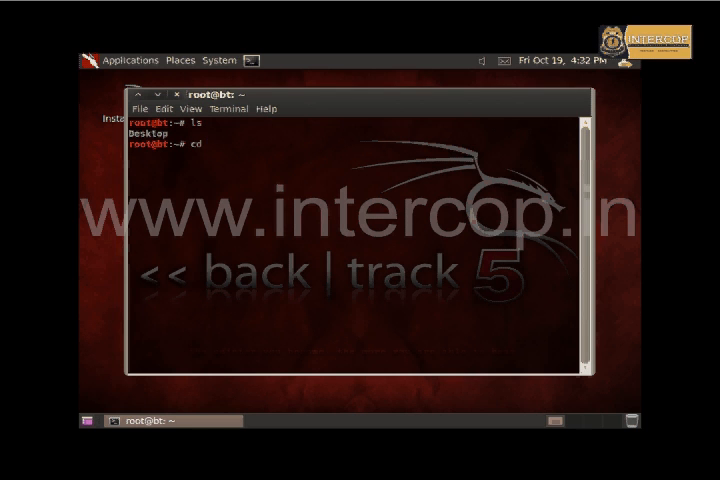
key(Return)
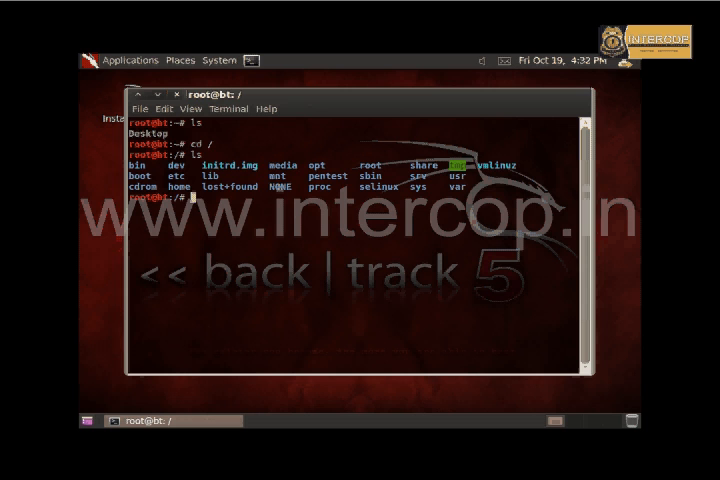
mouse_move(245, 315)
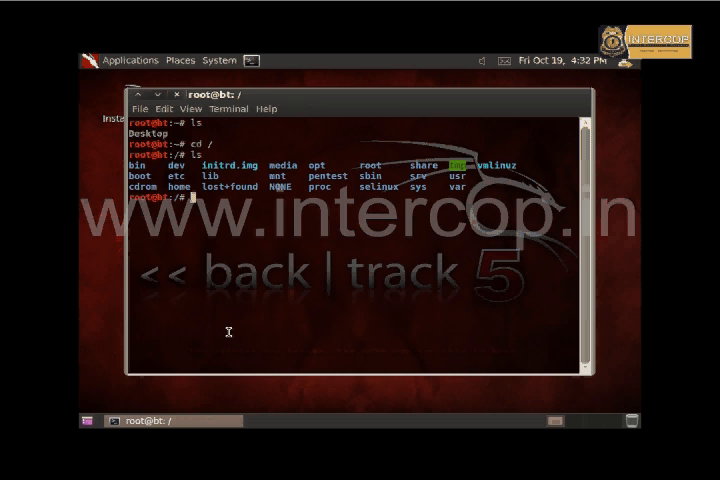
mouse_move(336, 235)
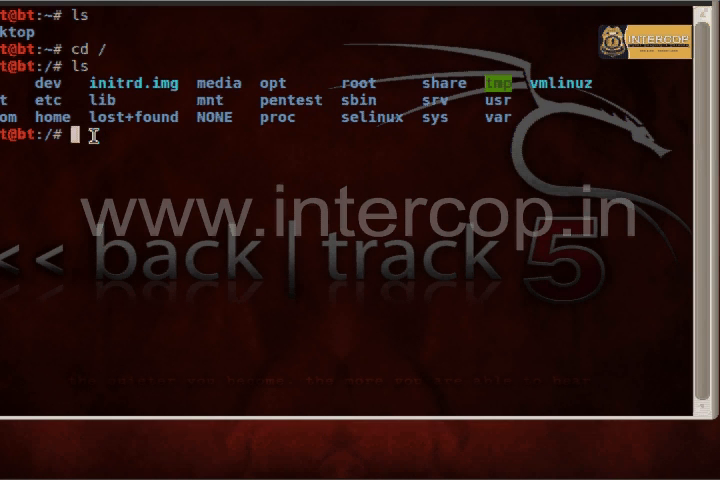
List the pentest folder, enter exploits, list it, and select 'framework' in the listing
text(cd pentest)
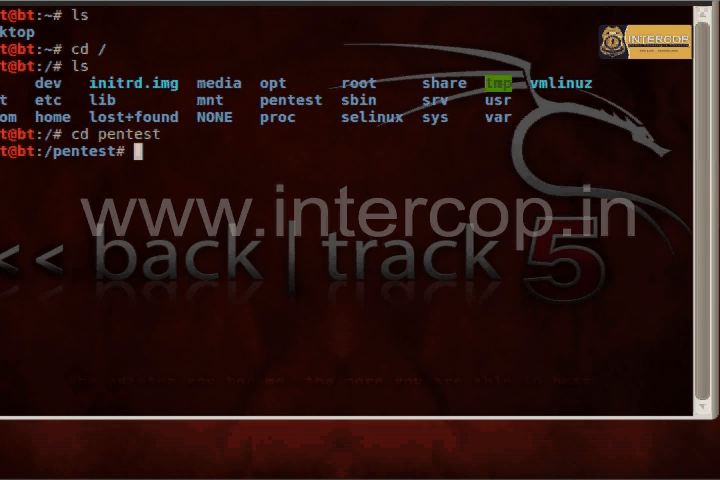
text(ls)
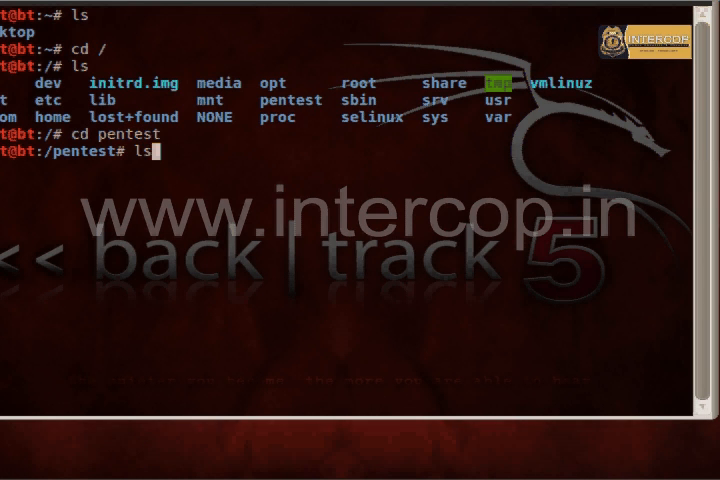
key(Return)
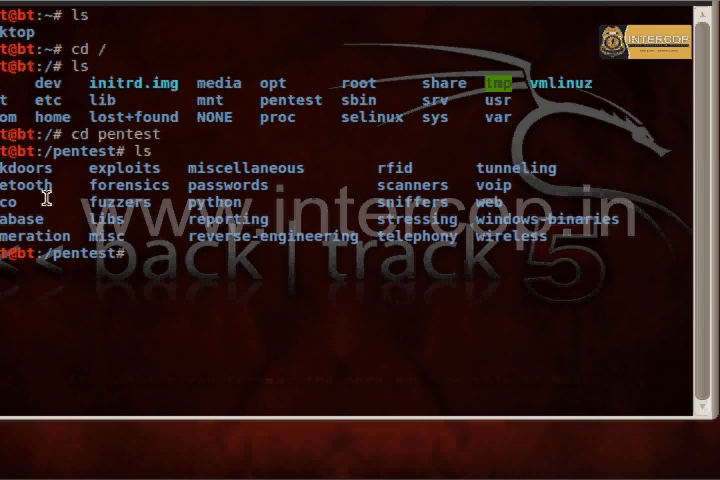
mouse_move(245, 205)
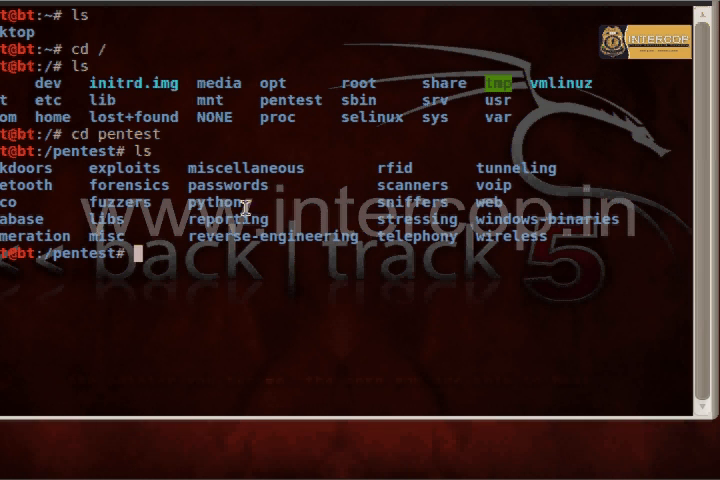
mouse_move(257, 265)
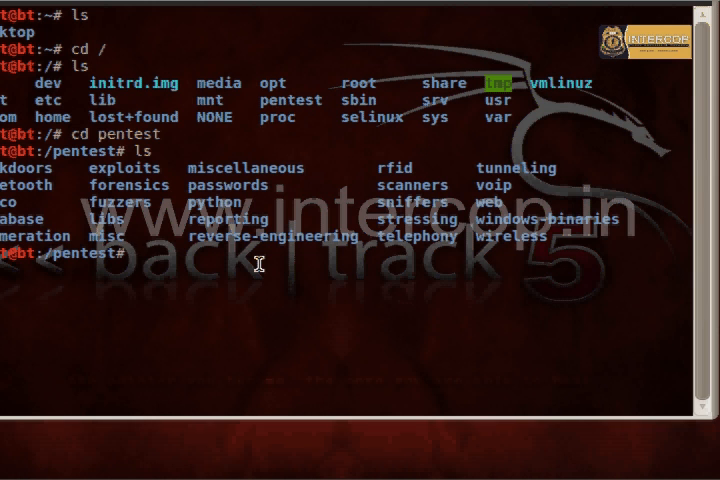
text(cd exploits)
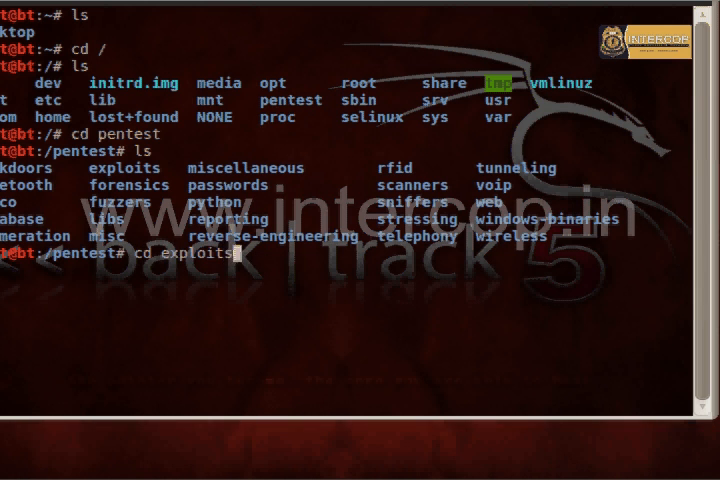
key(Return)
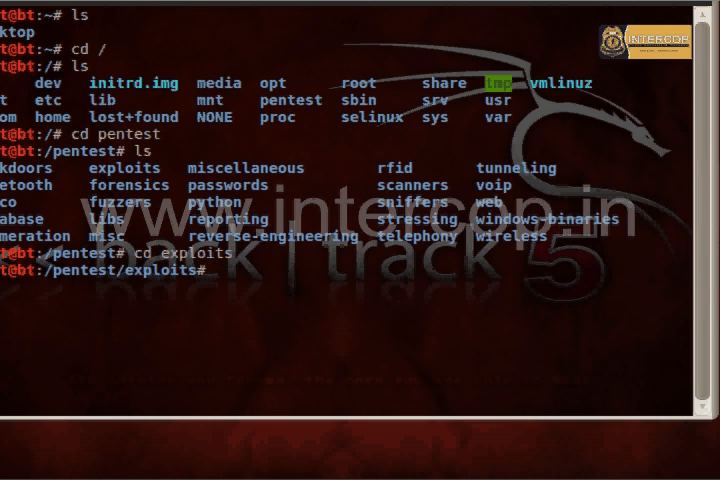
text(ls)
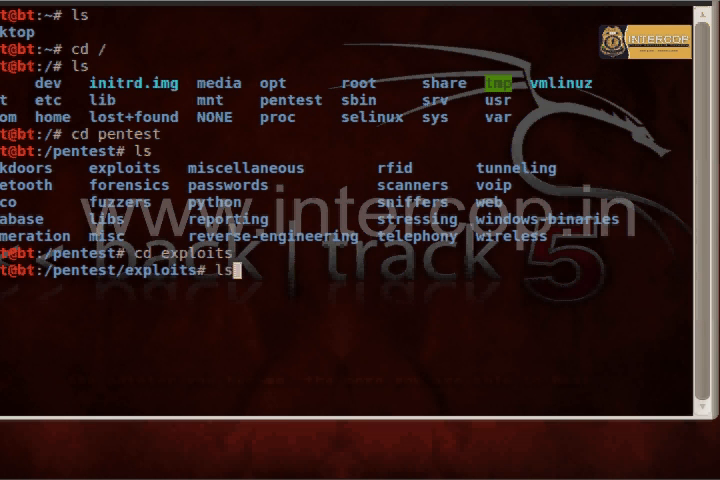
key(Return)
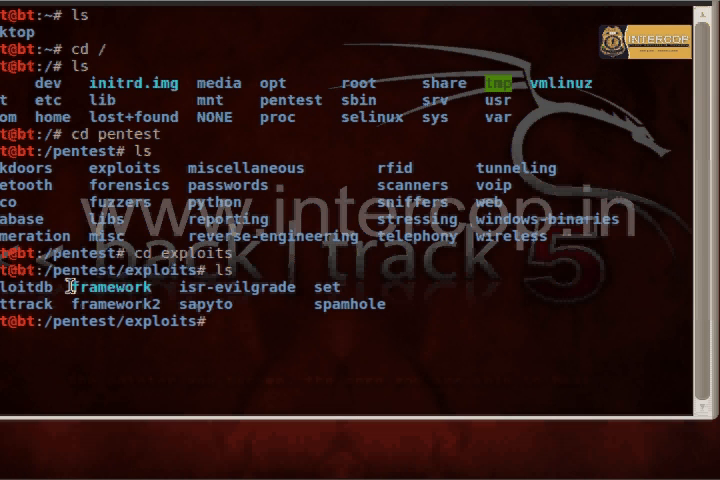
double_click(110, 287)
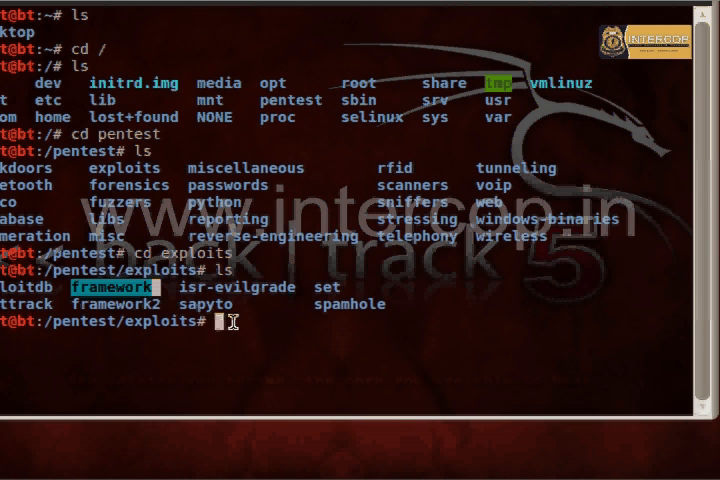
Run nmap and scroll through its help summary
text(nm)
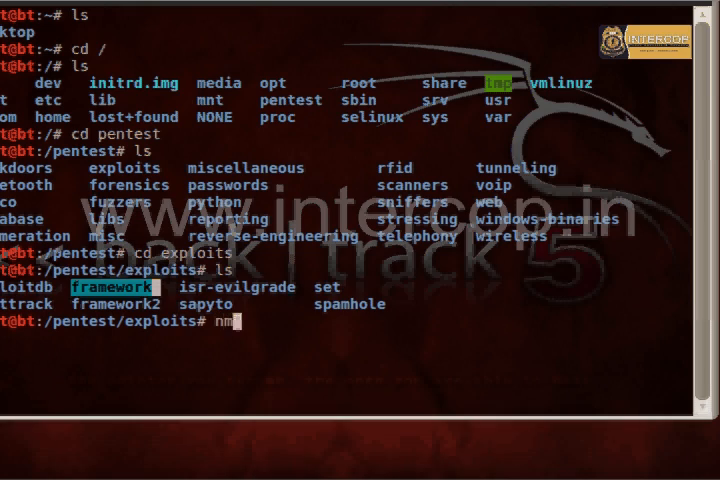
key(Return)
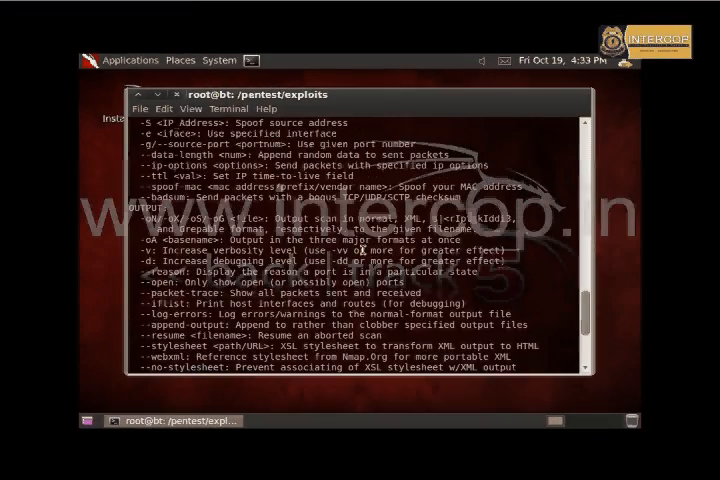
scroll(down, 3)
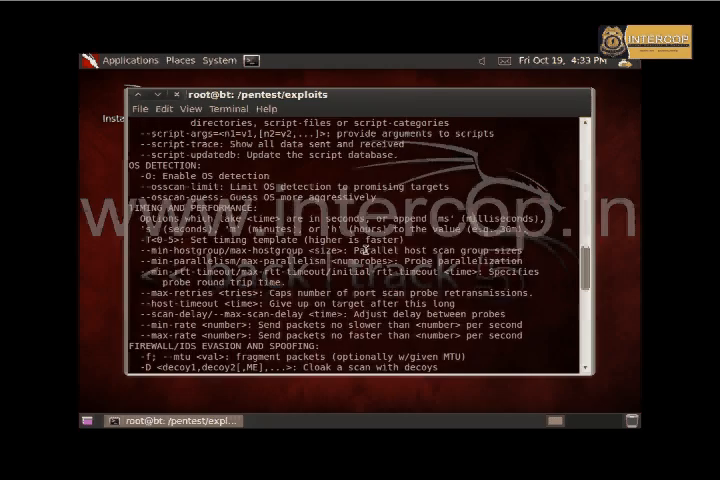
scroll(down, 3)
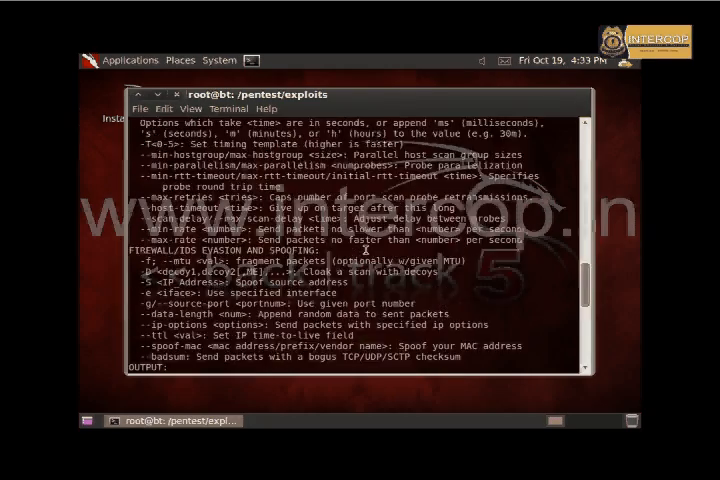
scroll(down, 3)
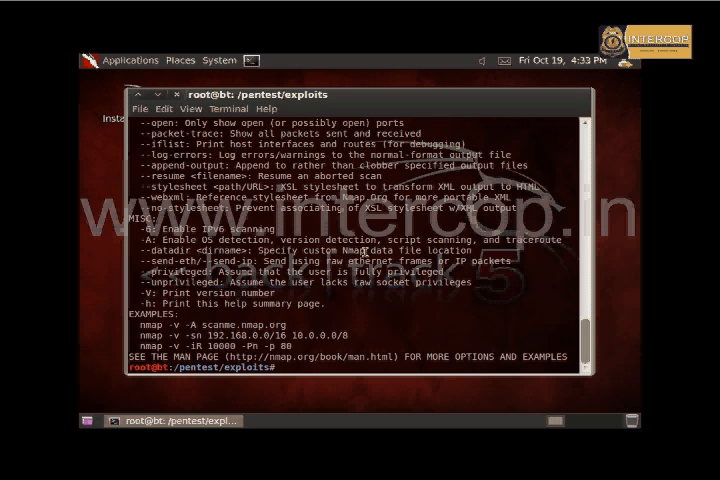
text(cd)
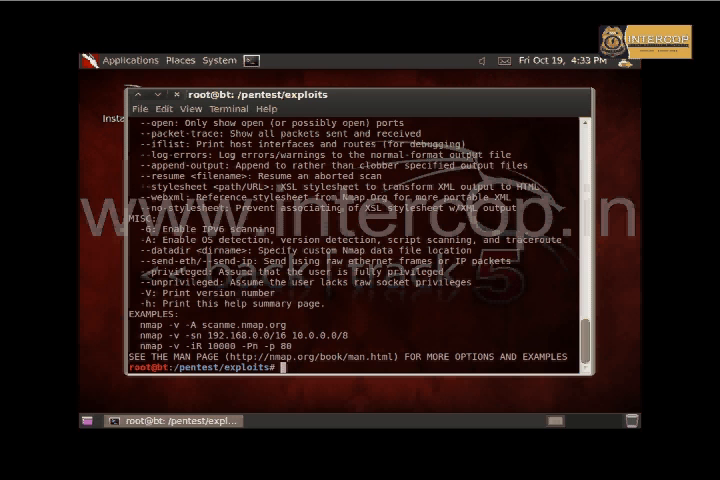
Run ifconfig to show interface details, with eth0 at 172.16.0.82
text(1fc)
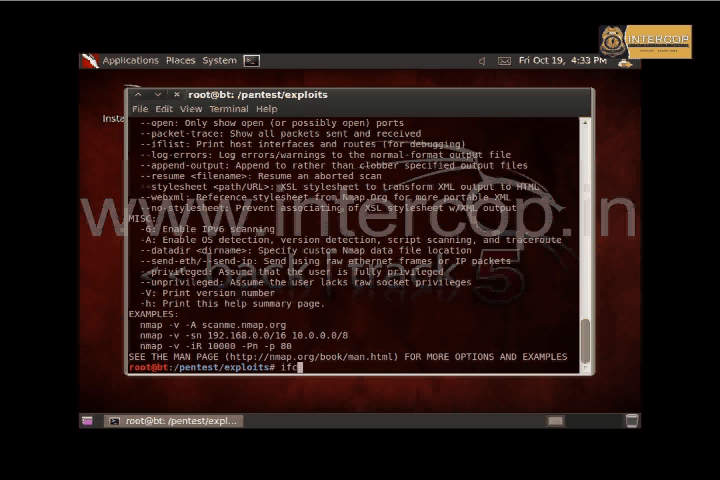
text(onfi)
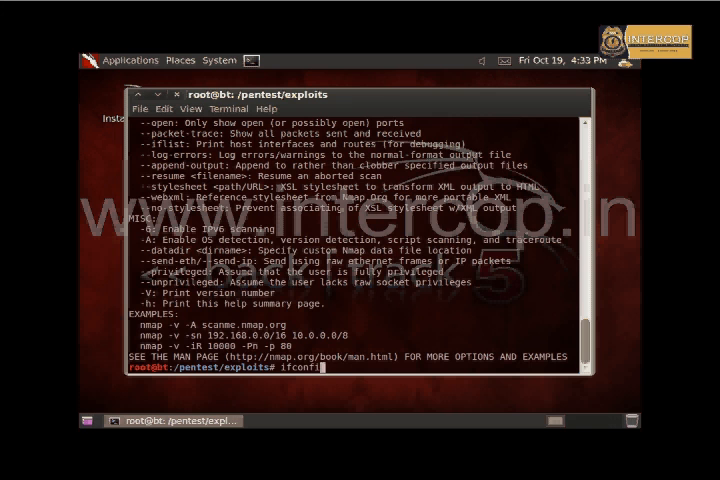
key(Return)
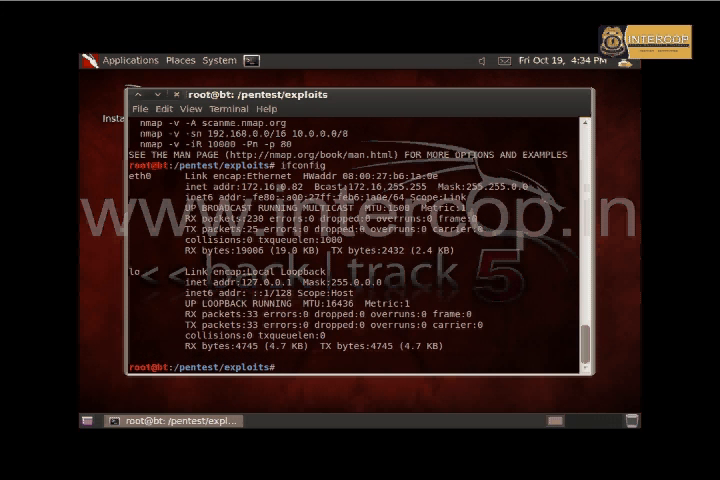
Run netstat -an to list all network connections and sockets
text(ne)
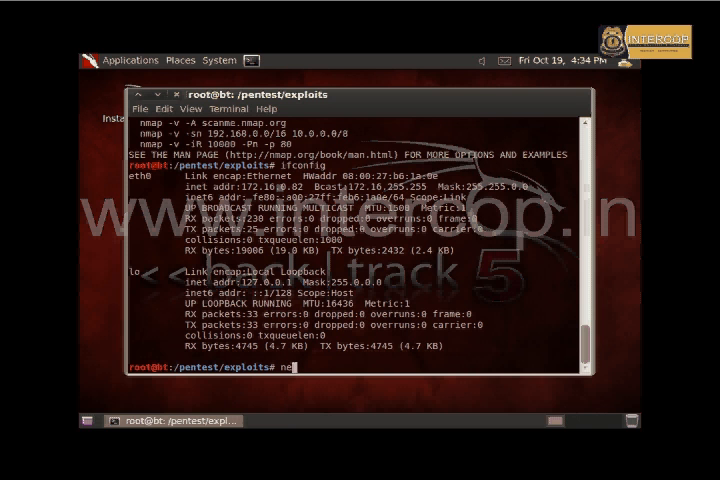
text(tstat)
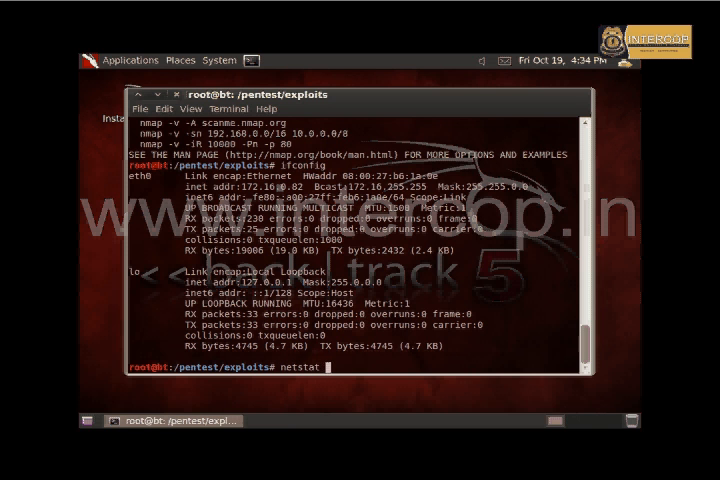
text(-an)
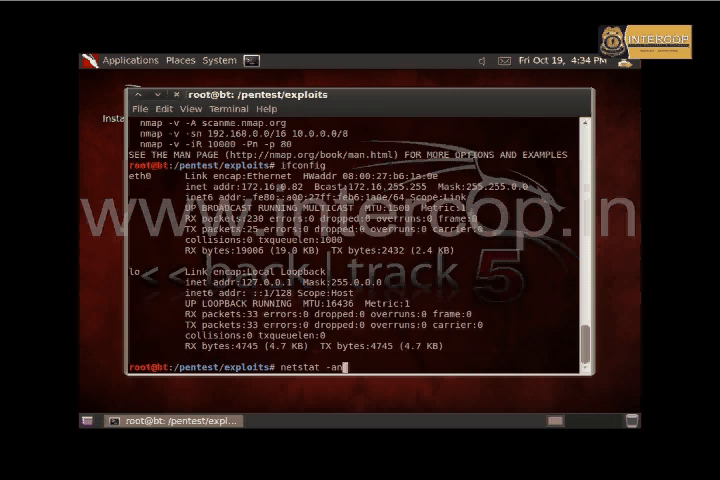
key(Return)
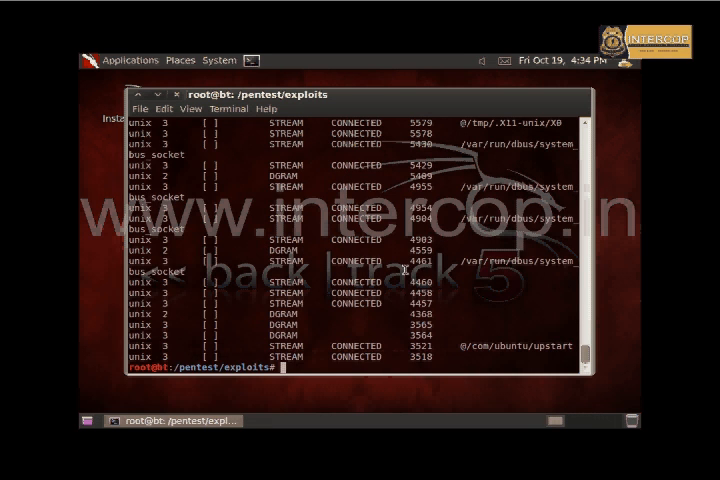
scroll(up, 3)
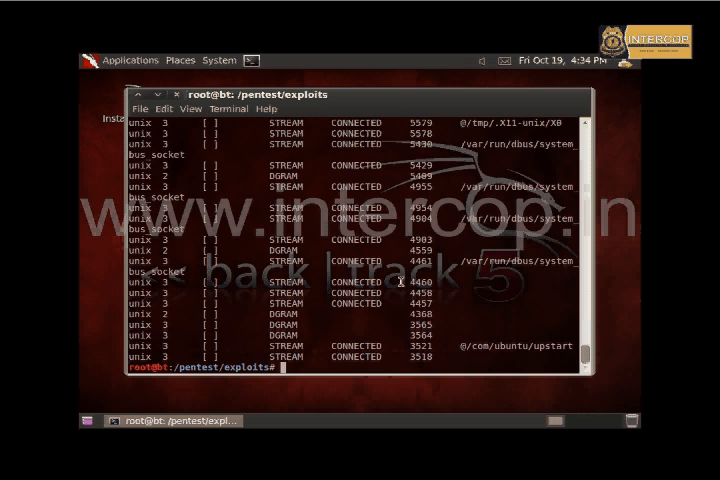
Run dhclient to lease 172.16.0.82 from DHCP server 172.16.0.5
text(dhc)
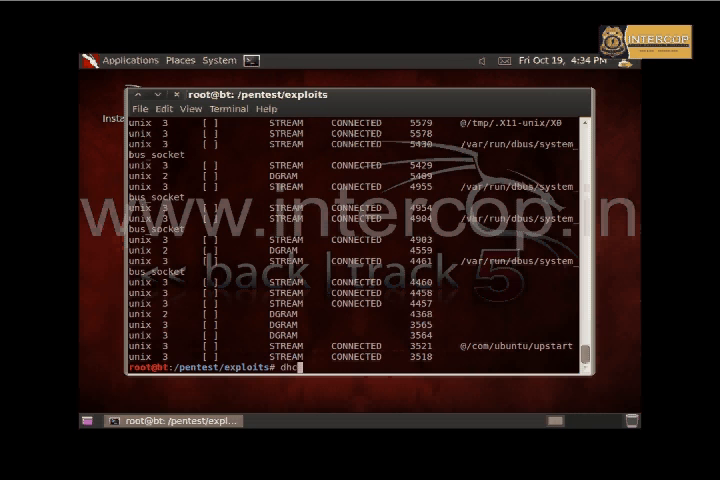
text(le)
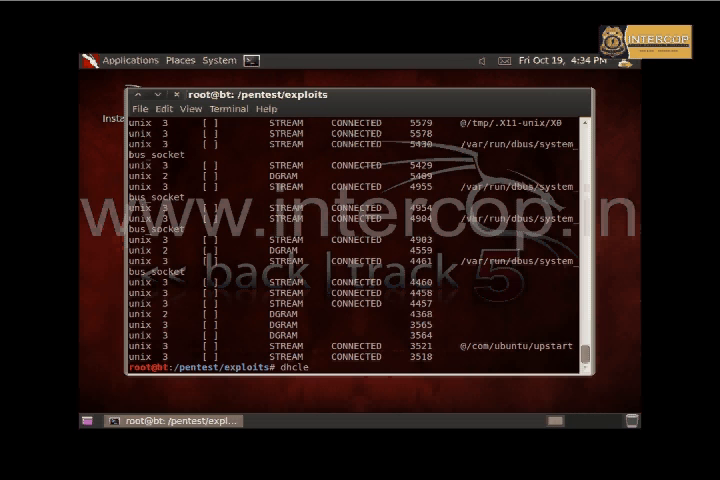
text(n)
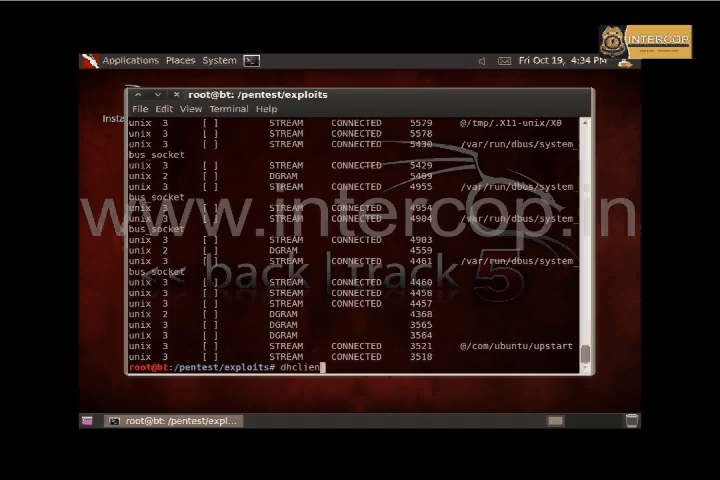
key(Return)
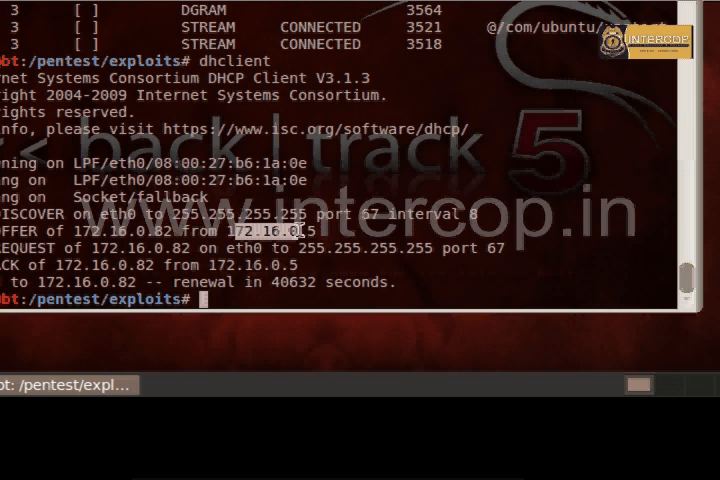
mouse_move(365, 343)
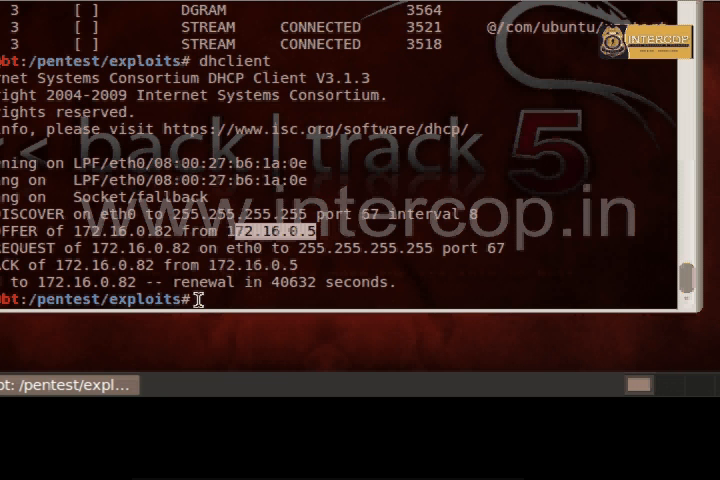
Run init 0 to power off the BackTrack machine
text(init)
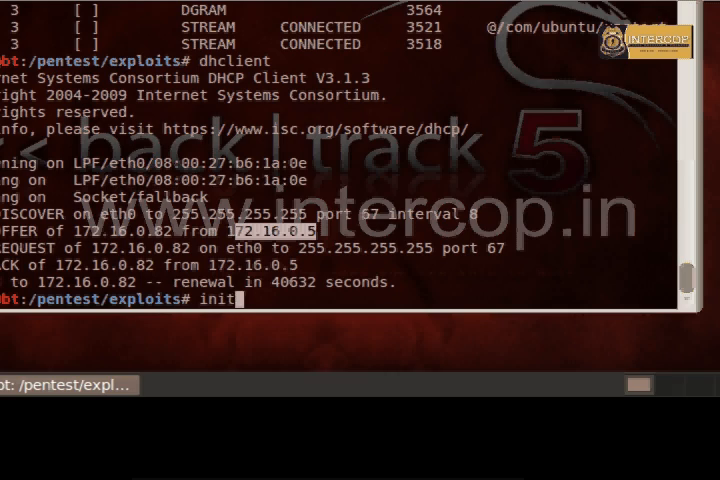
text(0)
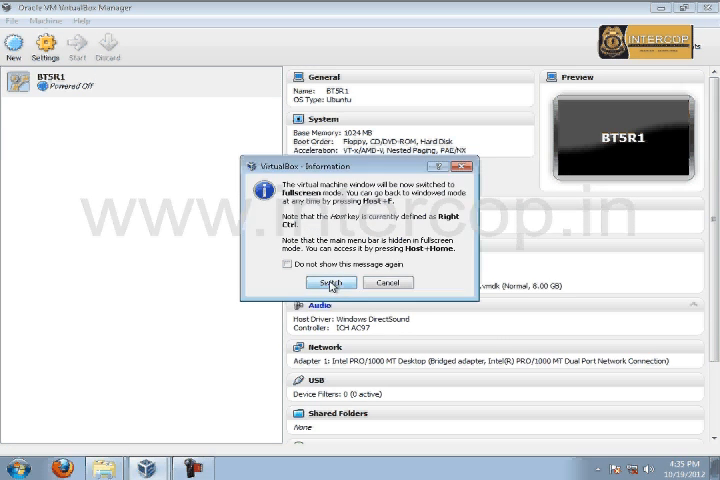
Accept the fullscreen switch and dismiss the colour mode and pointer integration messages
click(330, 282)
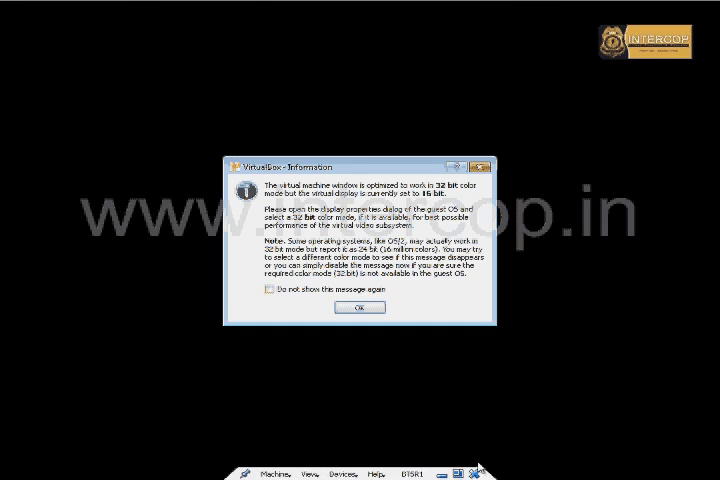
click(358, 307)
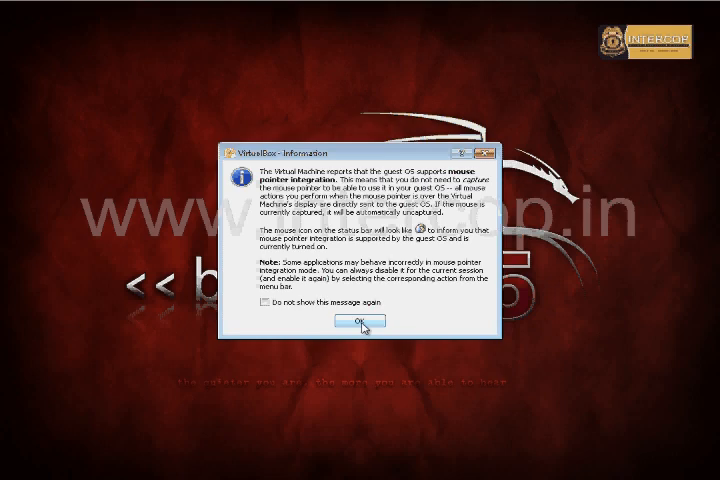
click(364, 321)
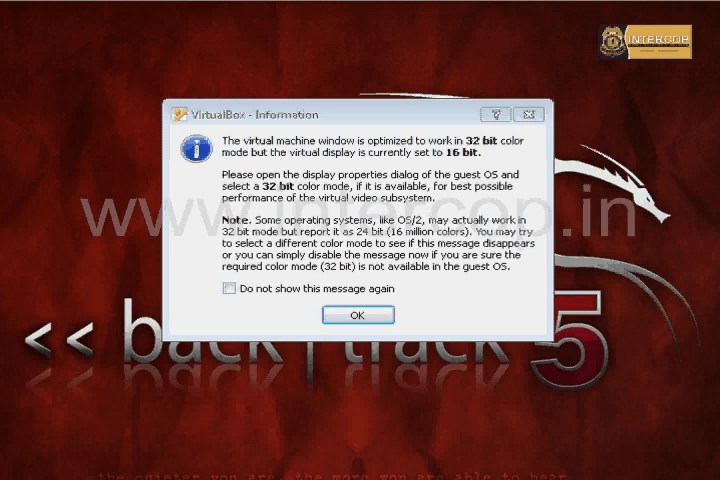
click(355, 314)
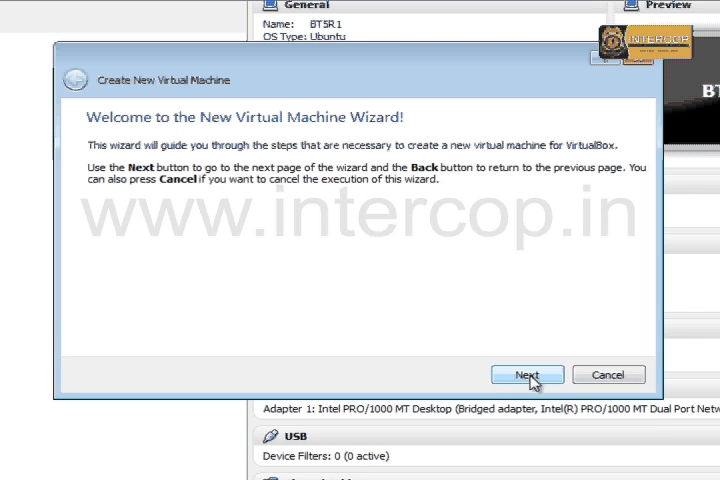
Name the new machine WINXP as Windows XP and keep 1024 MB memory
click(527, 374)
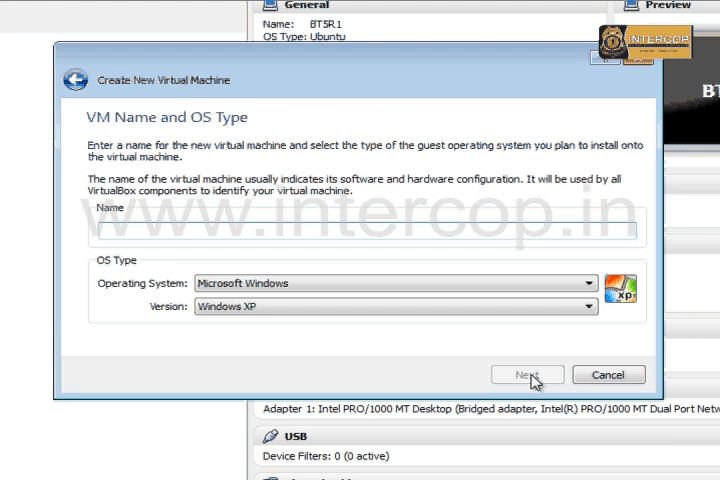
mouse_move(183, 255)
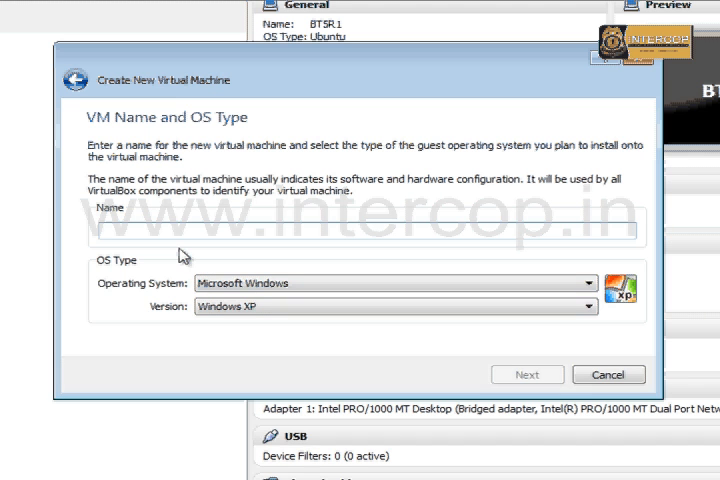
text(WINX)
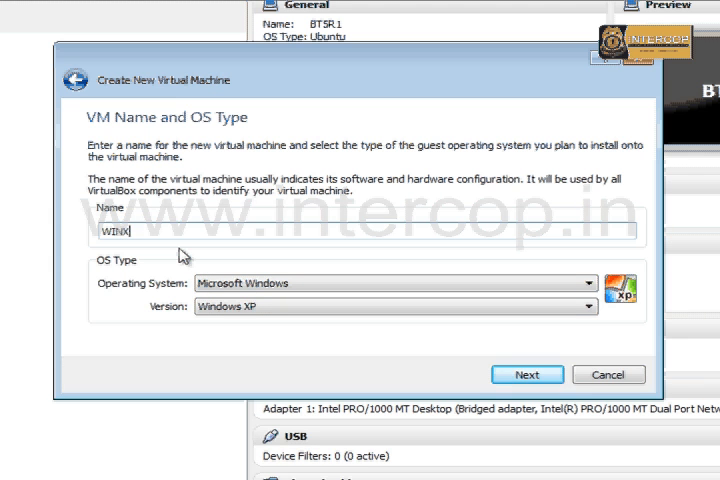
click(527, 374)
text(1024)
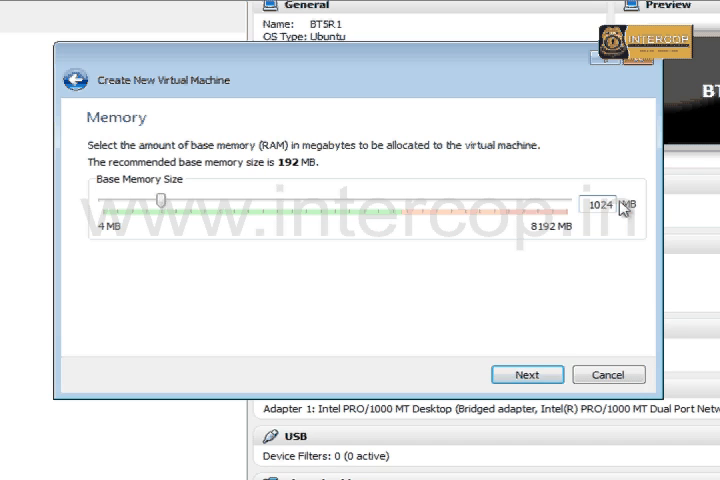
click(527, 374)
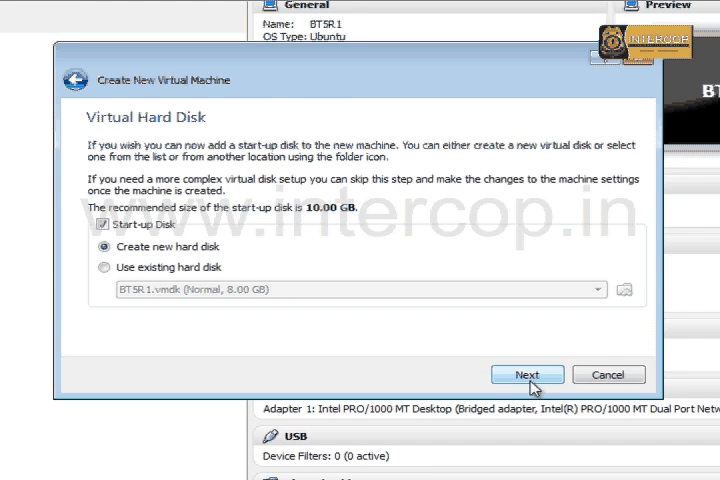
Create a dynamically allocated 8.00 GB VMDK disk and finish creating WINXP
click(527, 375)
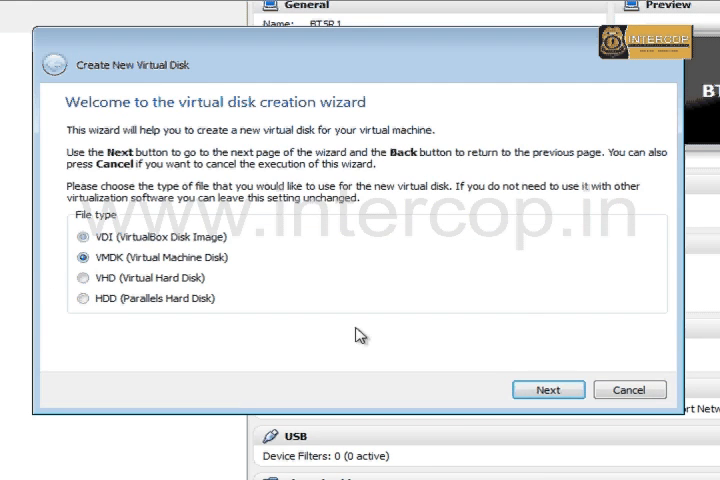
click(548, 389)
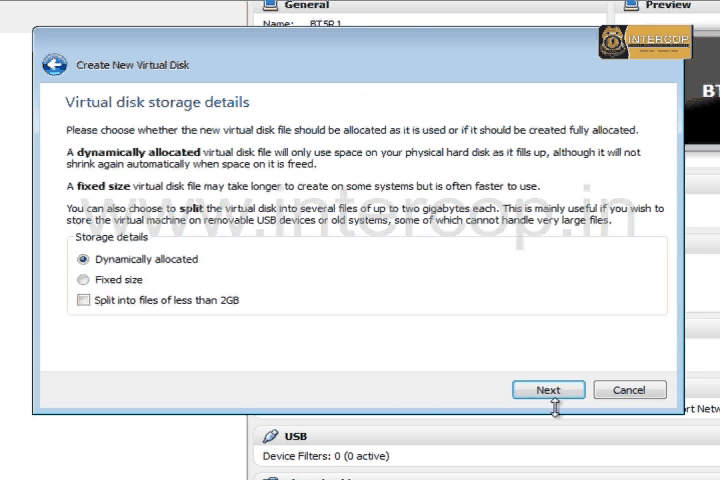
click(548, 389)
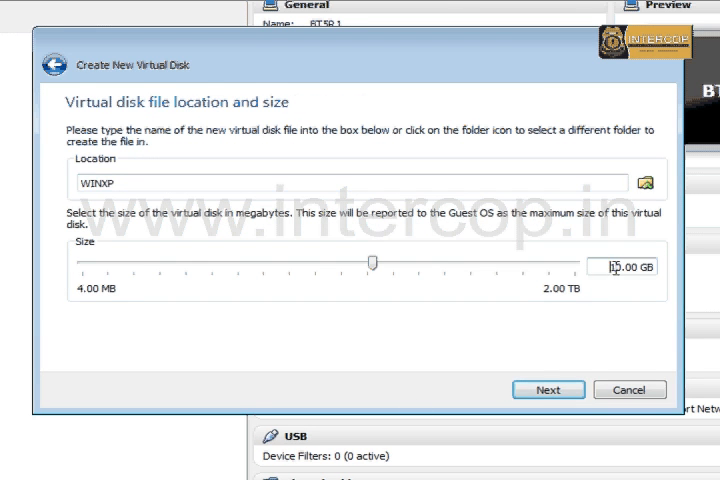
drag(375, 262, 370, 262)
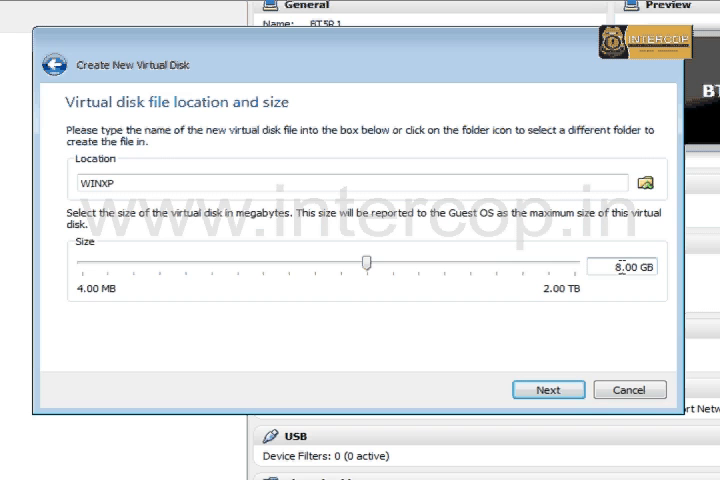
click(548, 389)
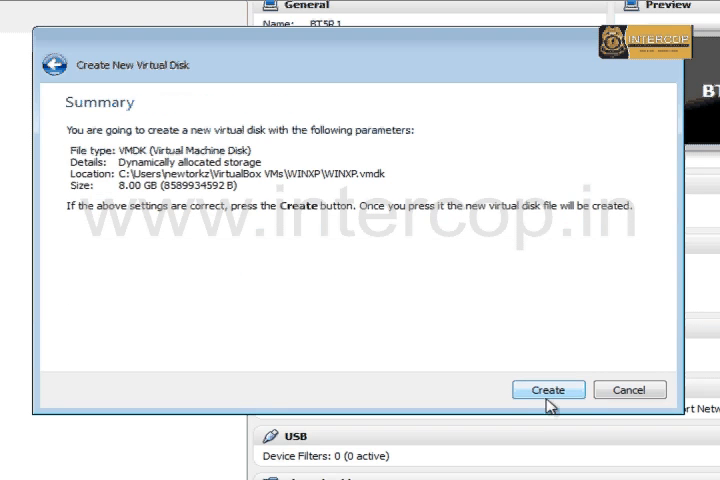
click(547, 389)
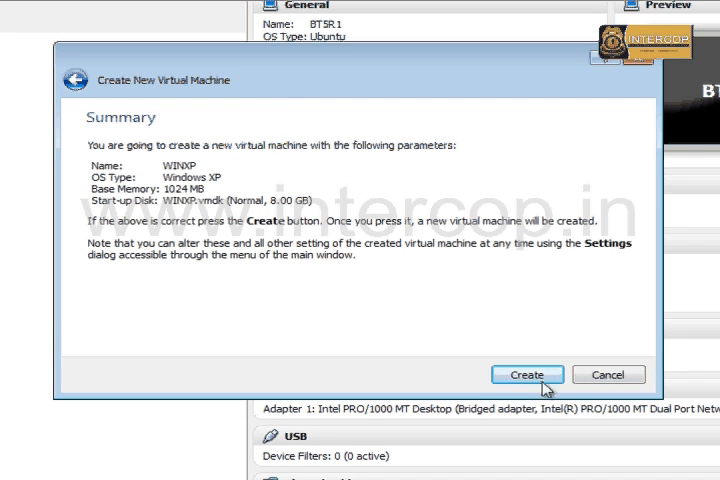
click(526, 374)
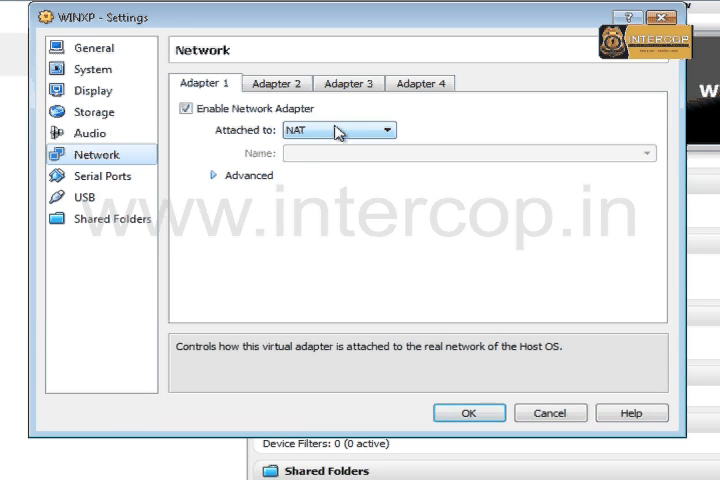
Set WINXP's Adapter 1 to Bridged Adapter
click(383, 130)
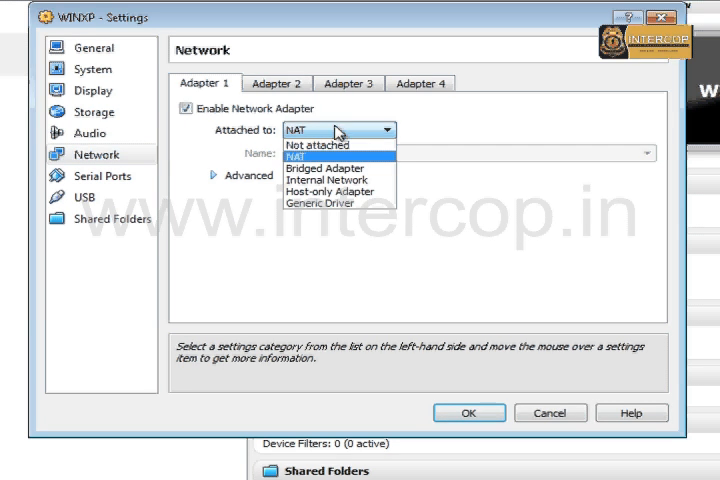
click(330, 167)
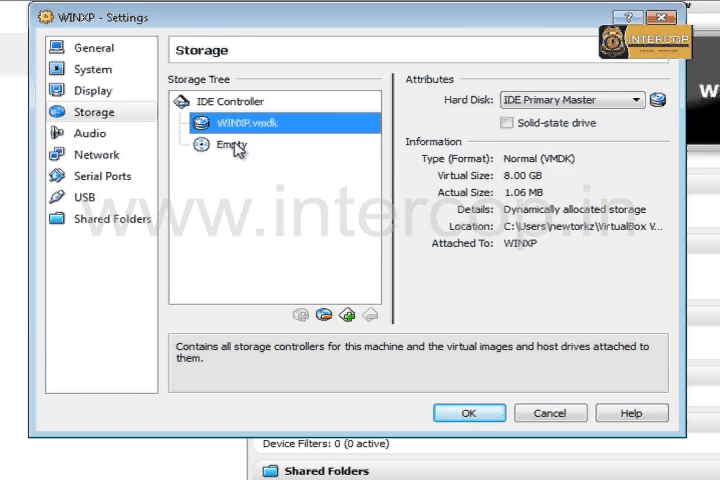
Replace the empty CD/DVD drive with Windows XP Professional.iso and save the storage settings
click(241, 145)
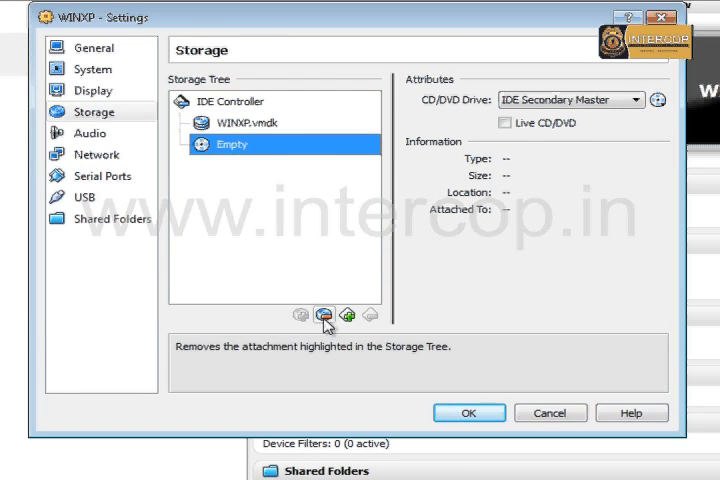
click(326, 315)
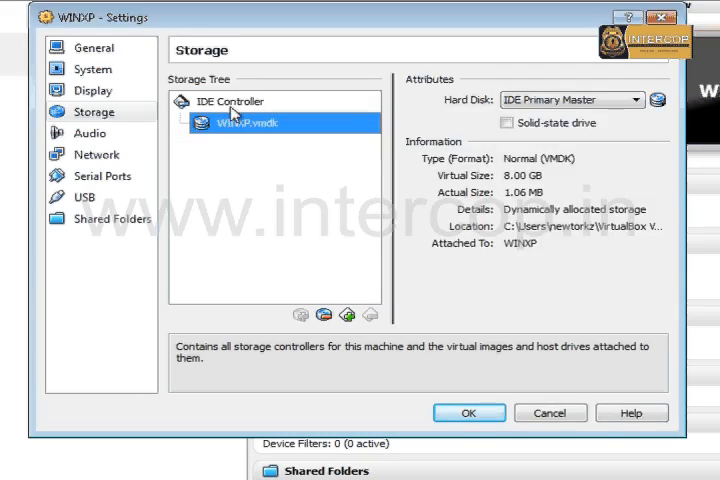
click(232, 101)
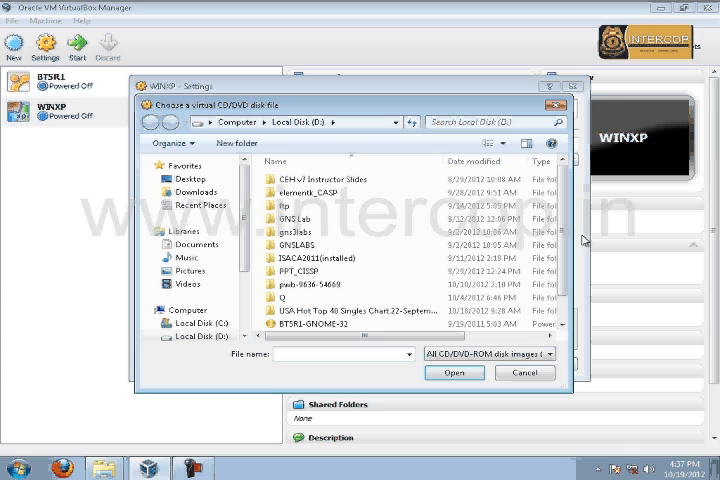
click(323, 322)
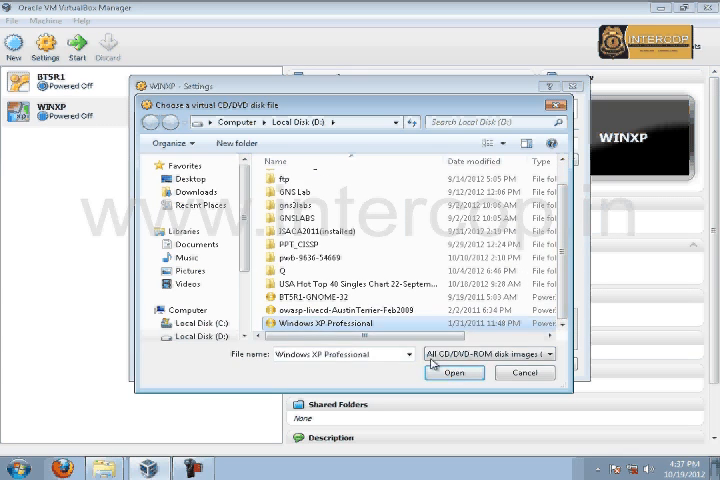
click(454, 372)
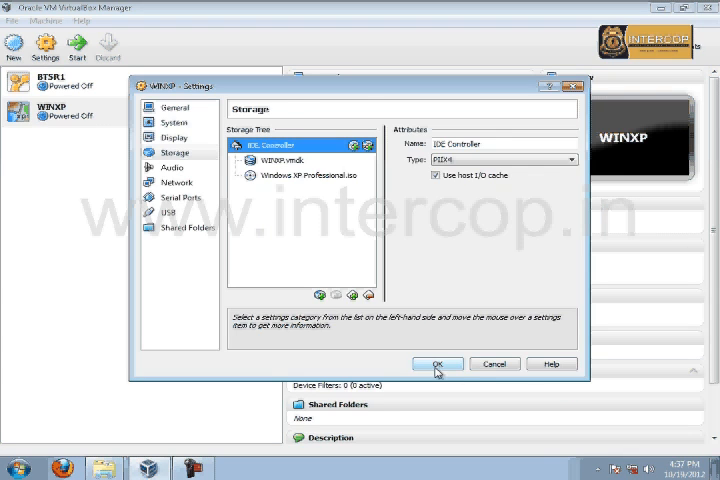
click(437, 363)
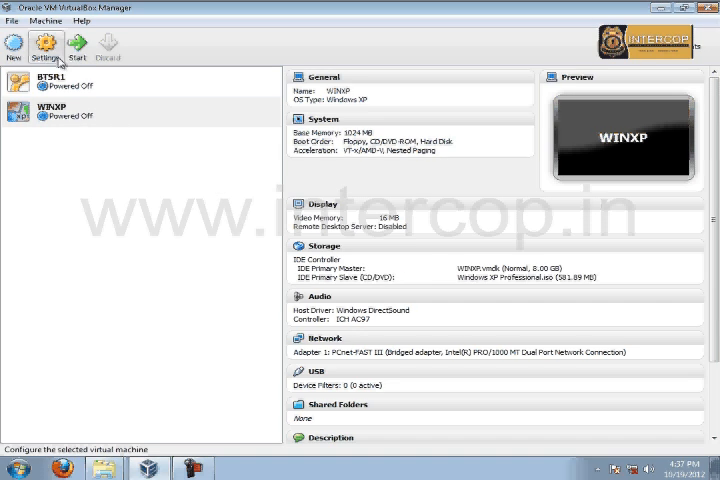